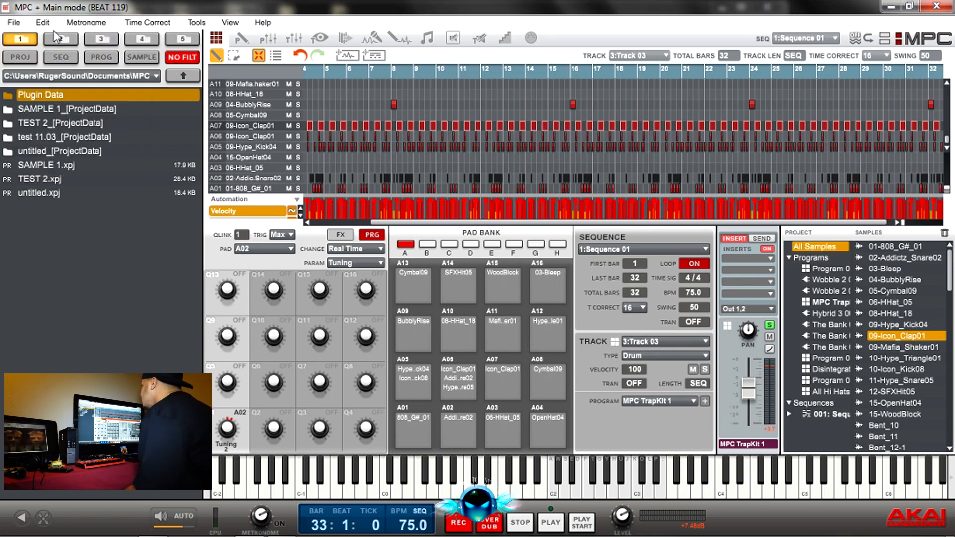
Browse the utility, quantize and editing menus and review the program preferences
left_click(196, 23)
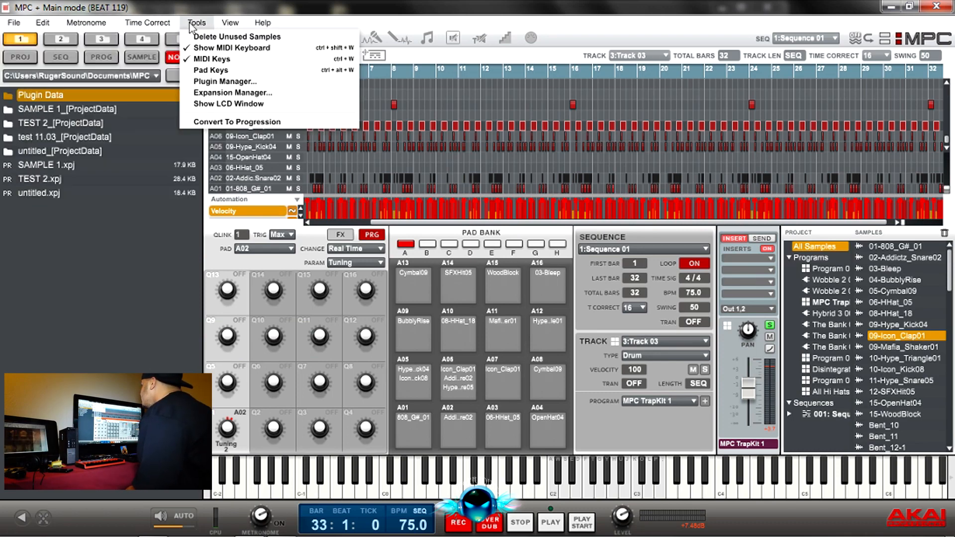
left_click(147, 23)
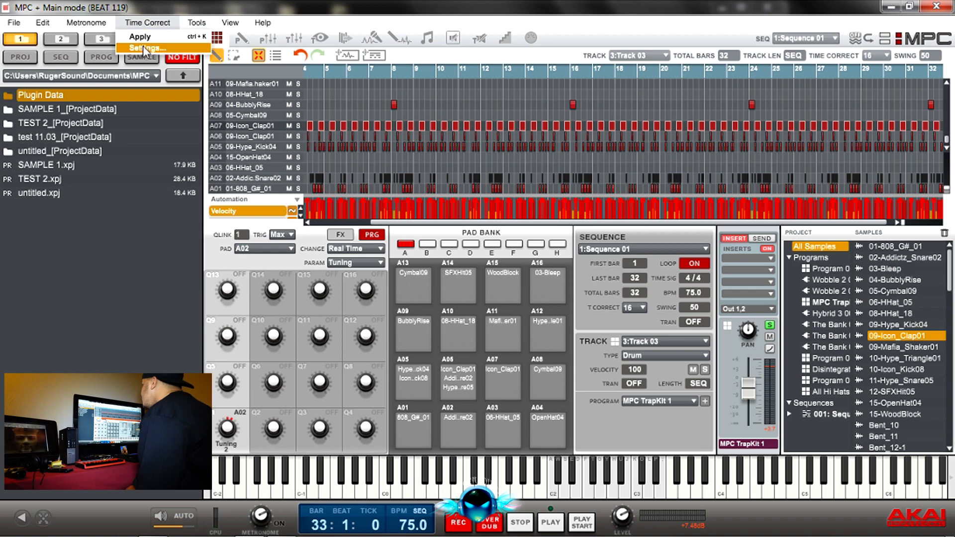
left_click(146, 47)
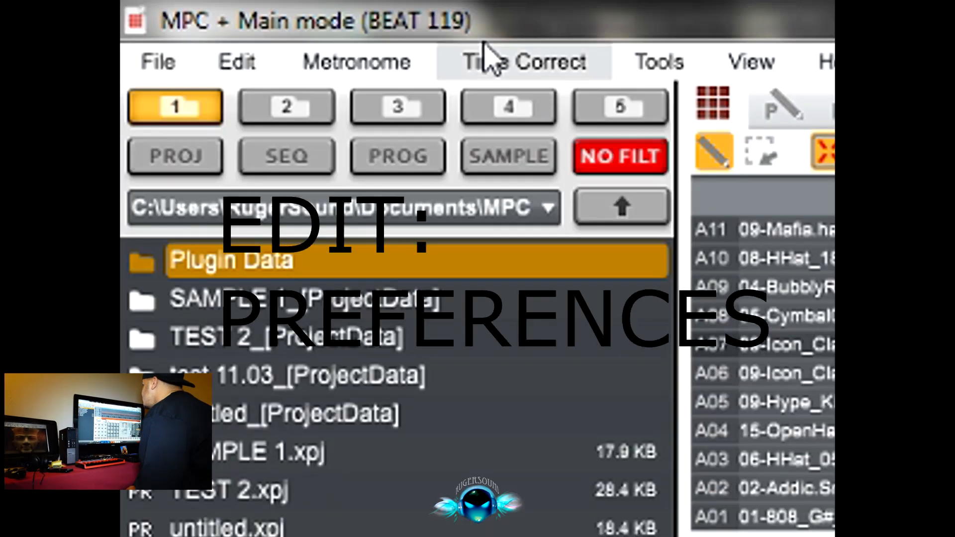
left_click(236, 61)
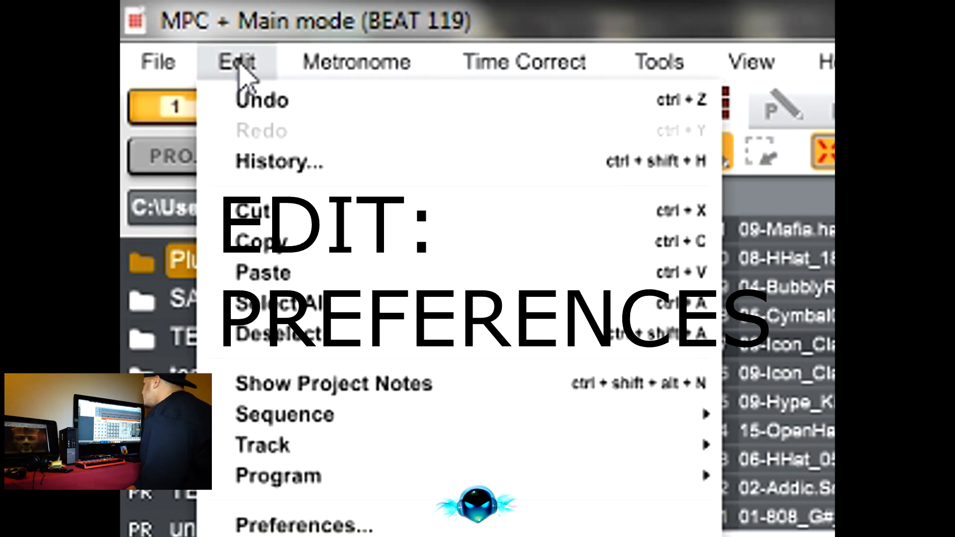
left_click(237, 61)
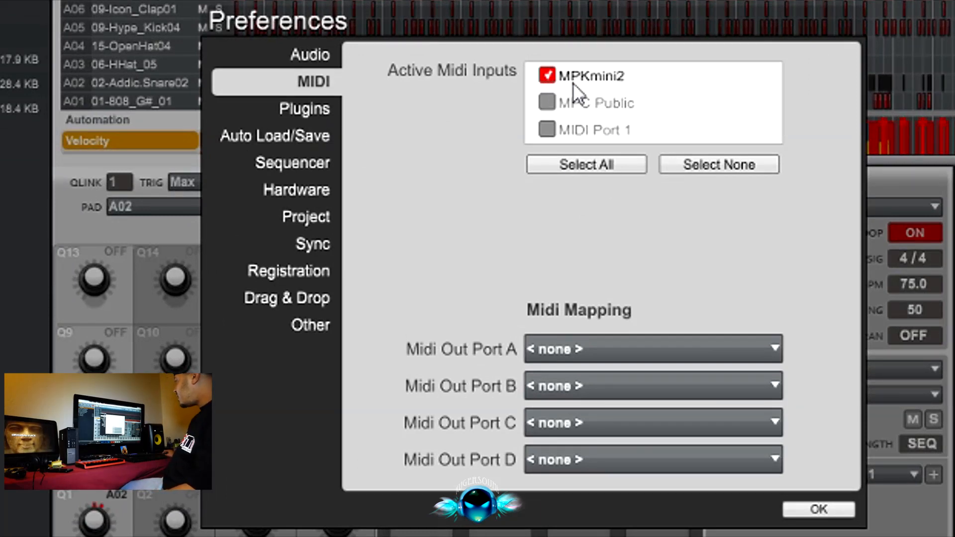
mouse_move(474, 97)
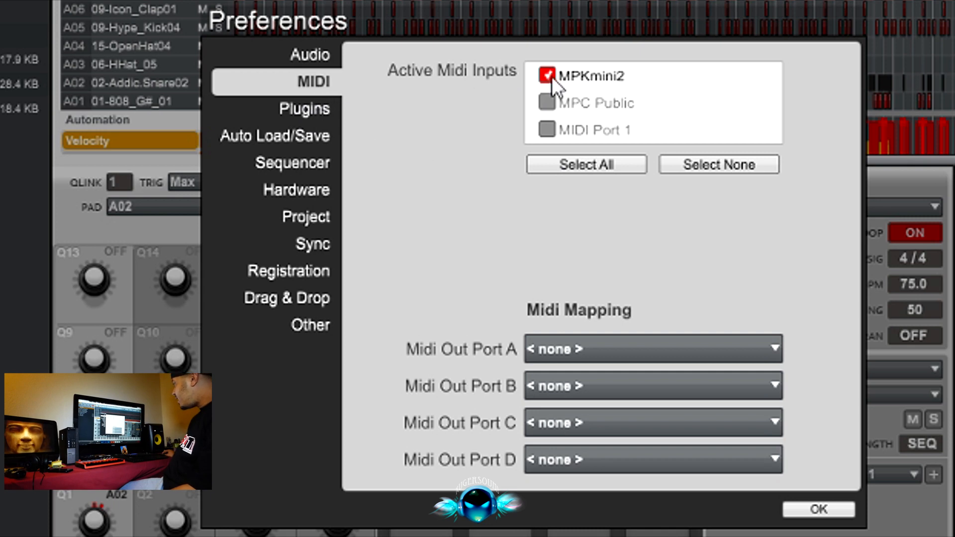
mouse_move(570, 450)
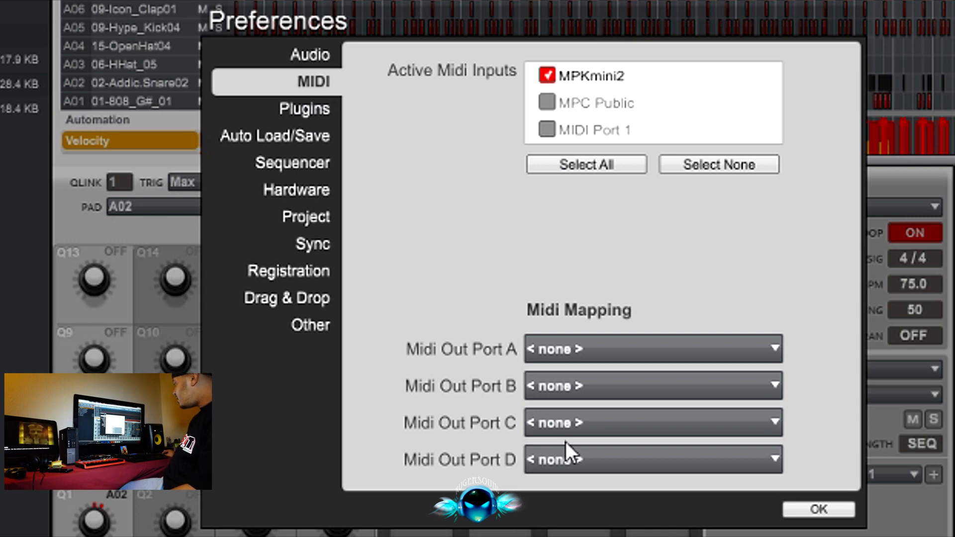
left_click(818, 509)
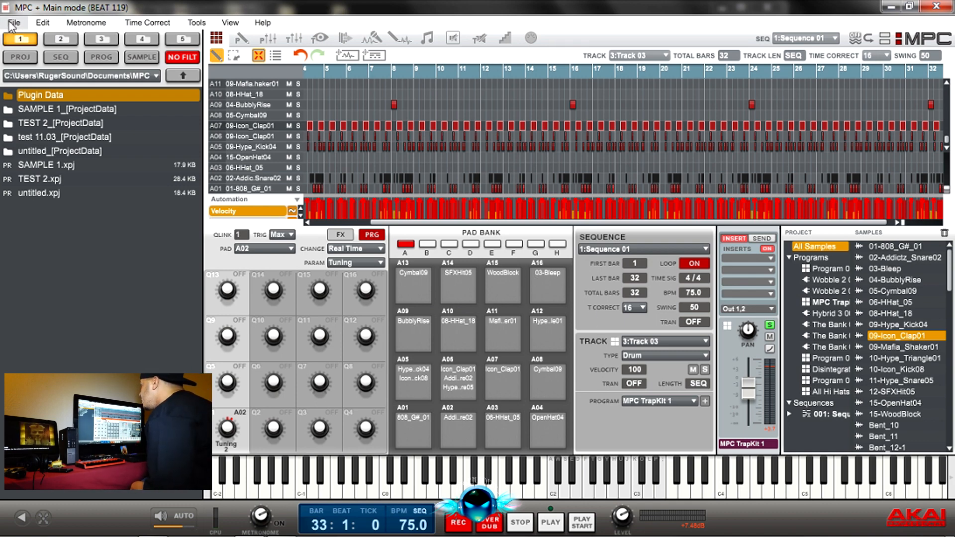
Start a new empty project, discarding the unsaved changes to BEAT 119
left_click(13, 23)
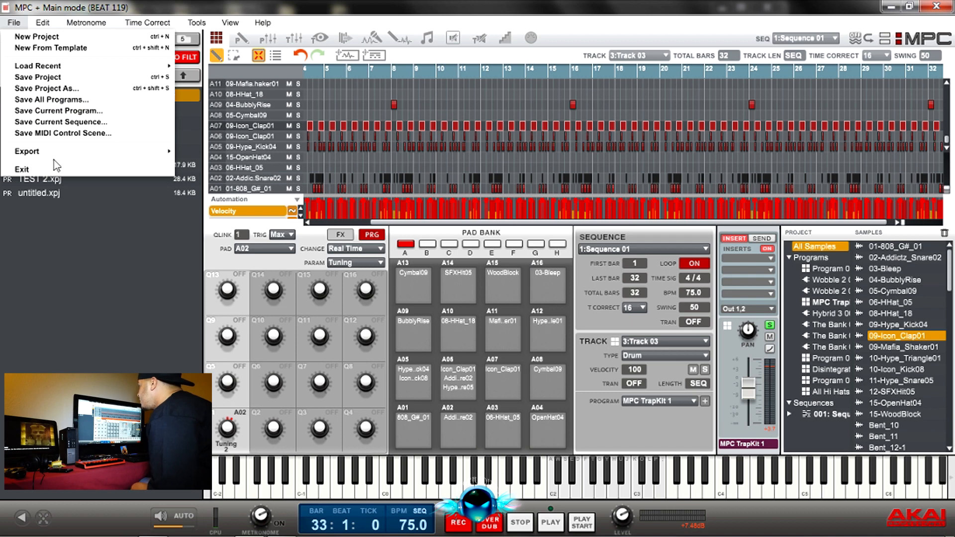
left_click(37, 36)
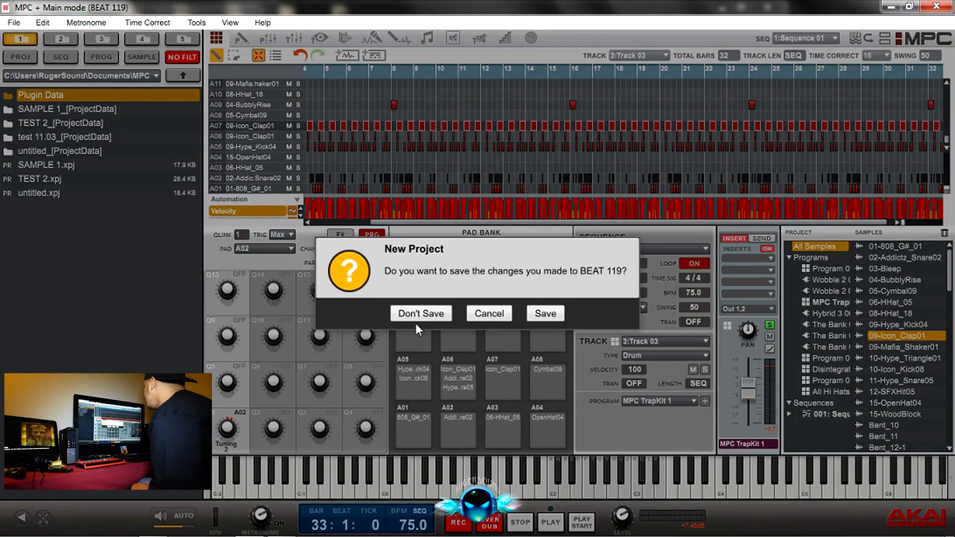
left_click(420, 314)
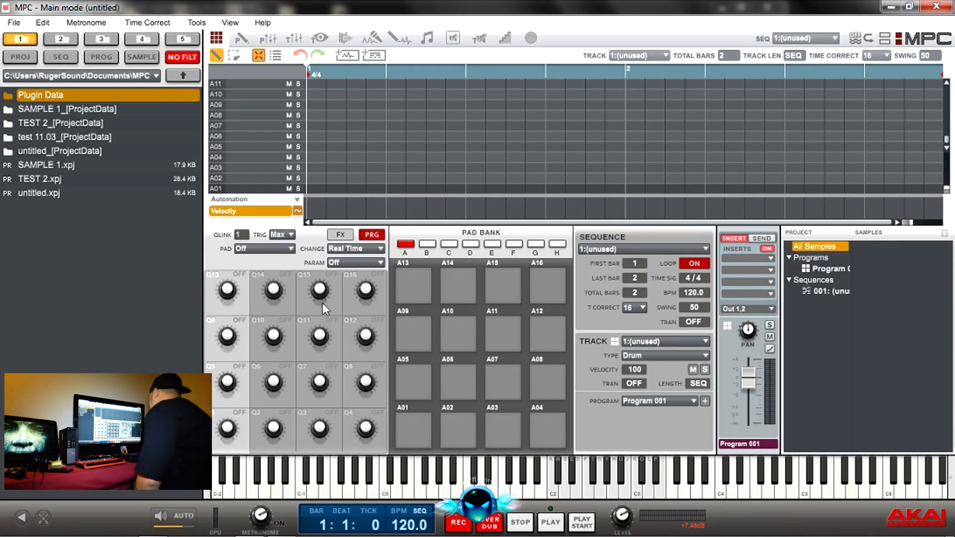
mouse_move(711, 346)
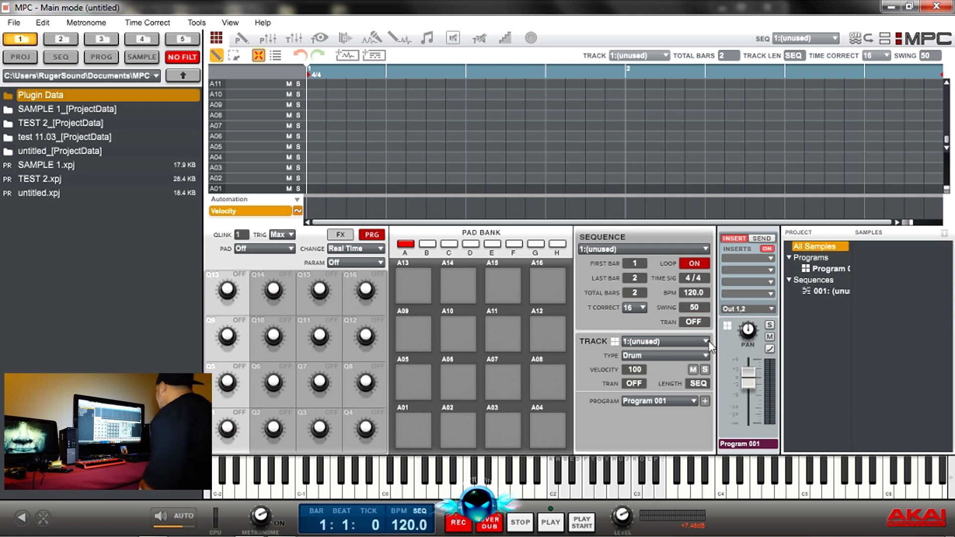
Browse the Deep House Drums folder down to its drum programs to load Deep House All Kits
left_click(665, 355)
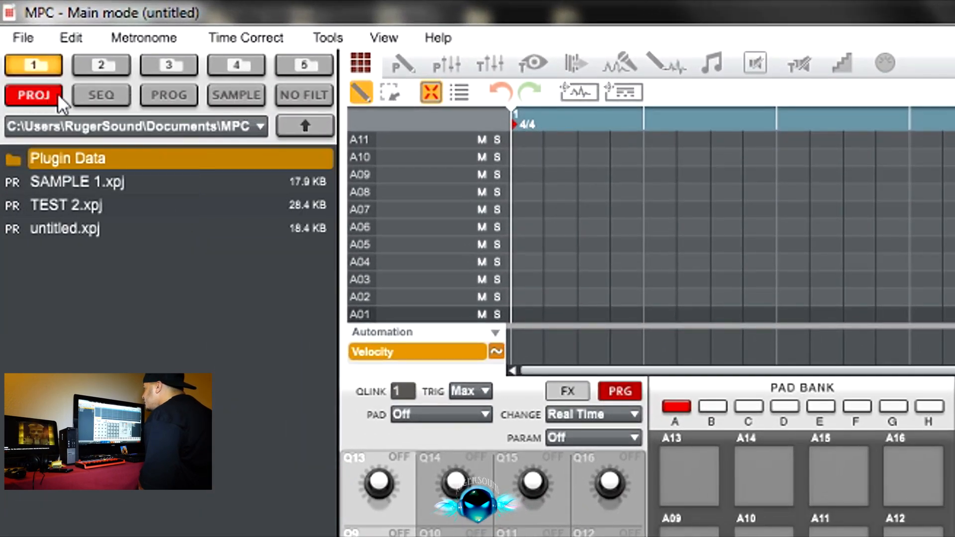
left_click(259, 127)
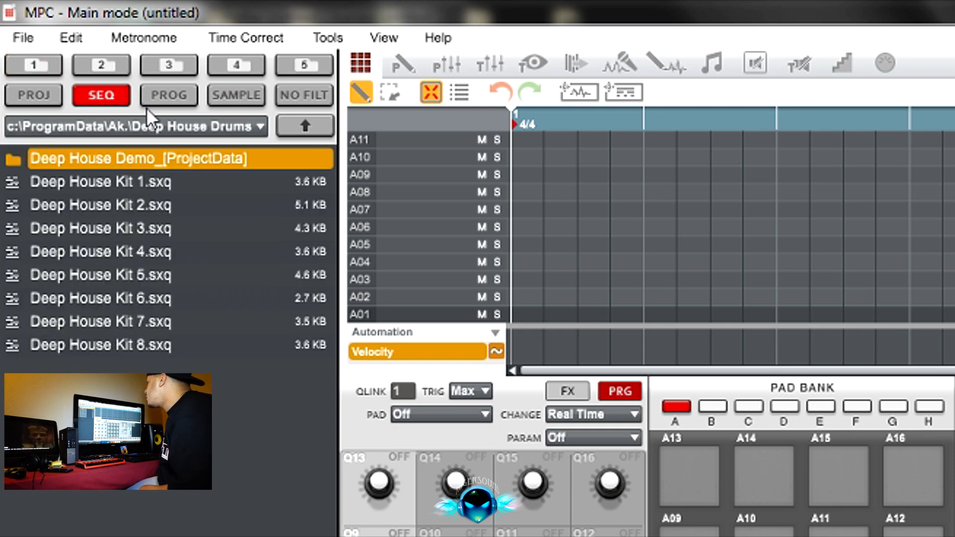
left_click(235, 95)
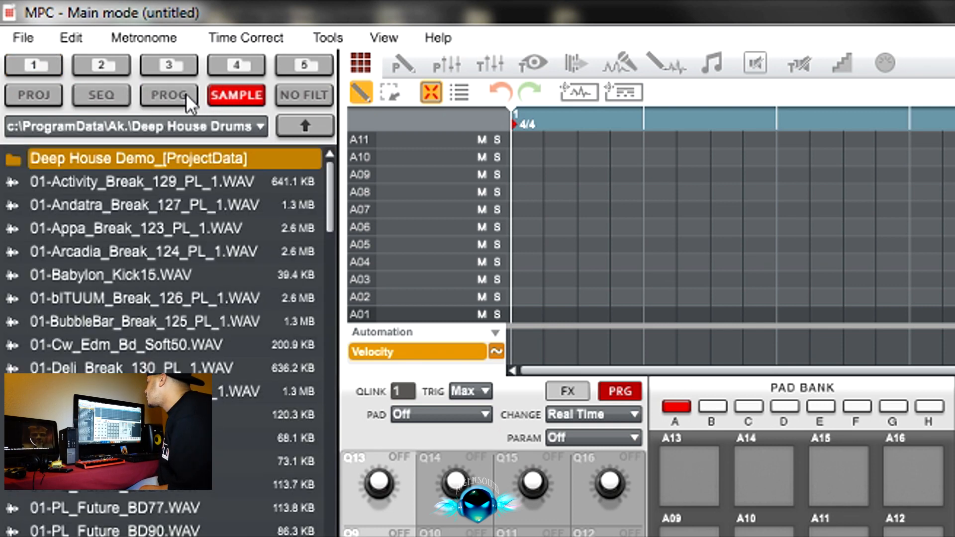
left_click(169, 95)
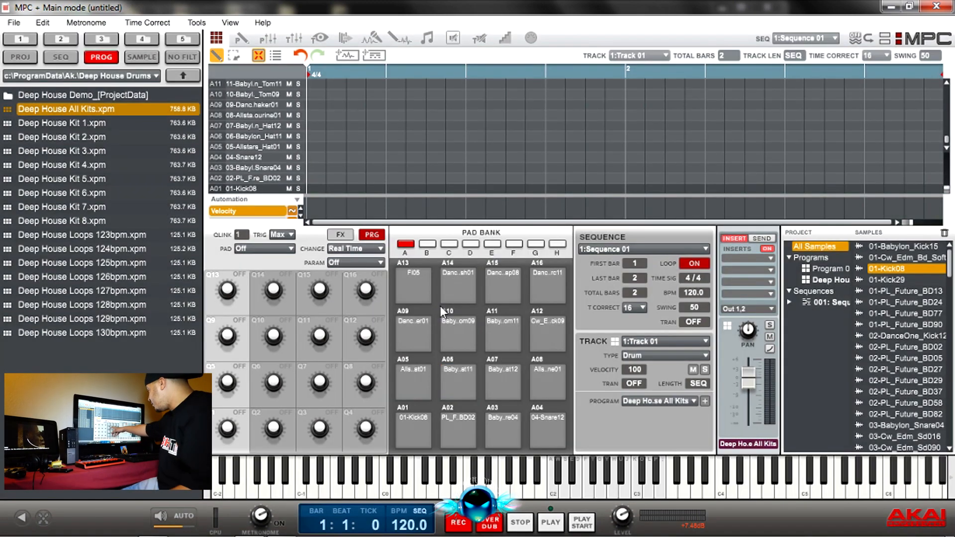
Audition the kit, then pick the 01-Andatra_Break_127 sample from the Deep House samples for pad A01
left_click(413, 384)
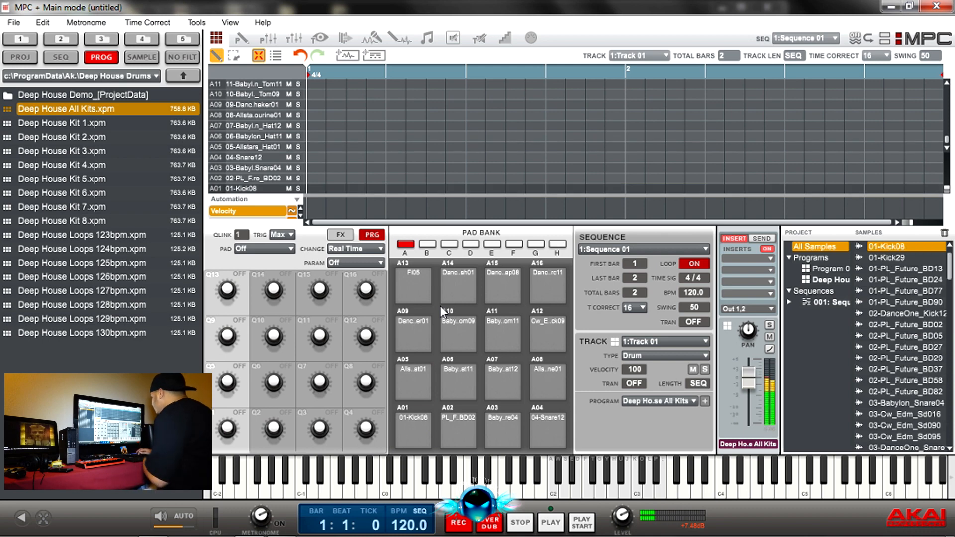
scroll("down", 3)
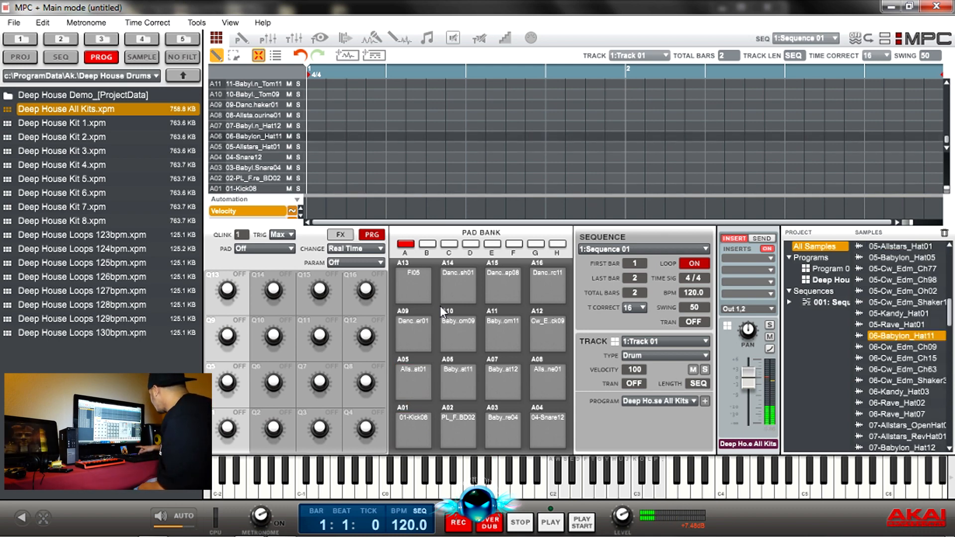
scroll("down", 3)
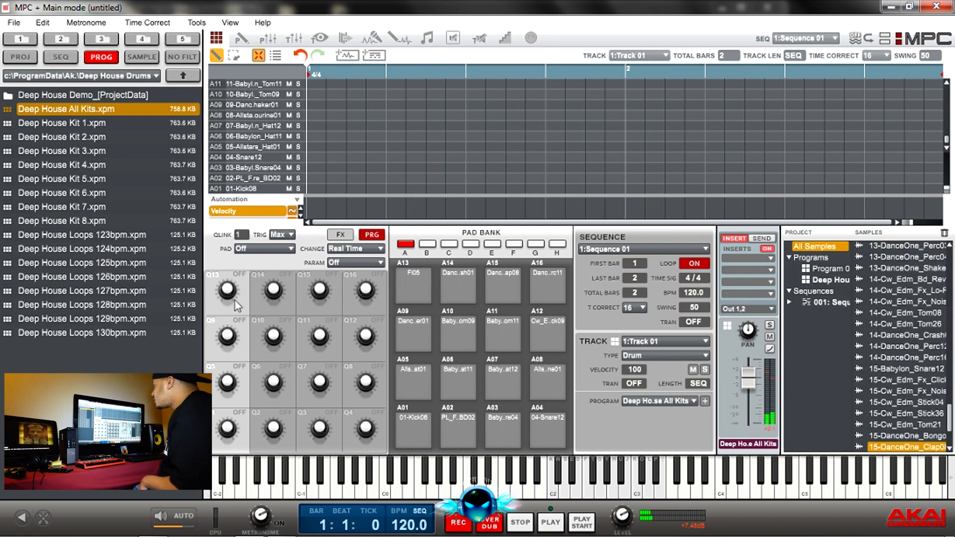
left_click(142, 57)
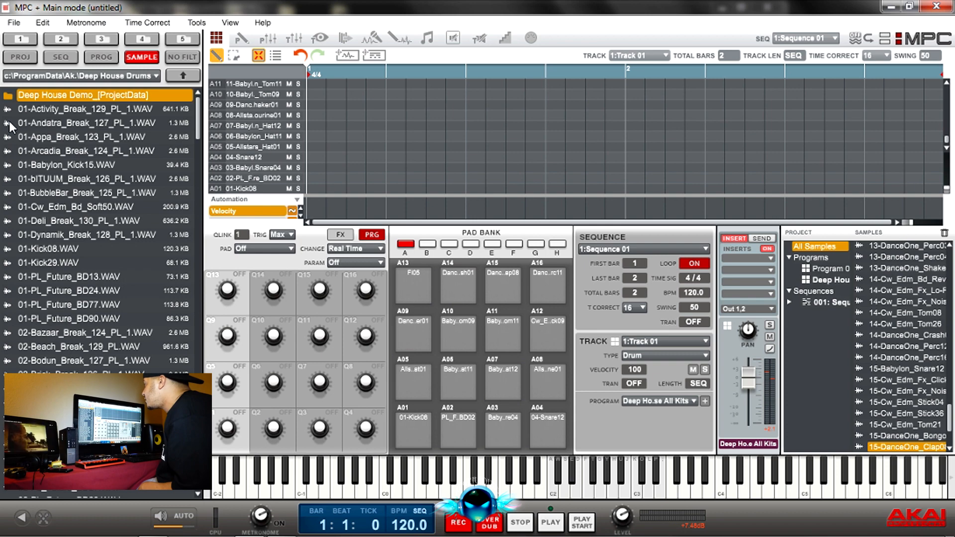
left_click(85, 123)
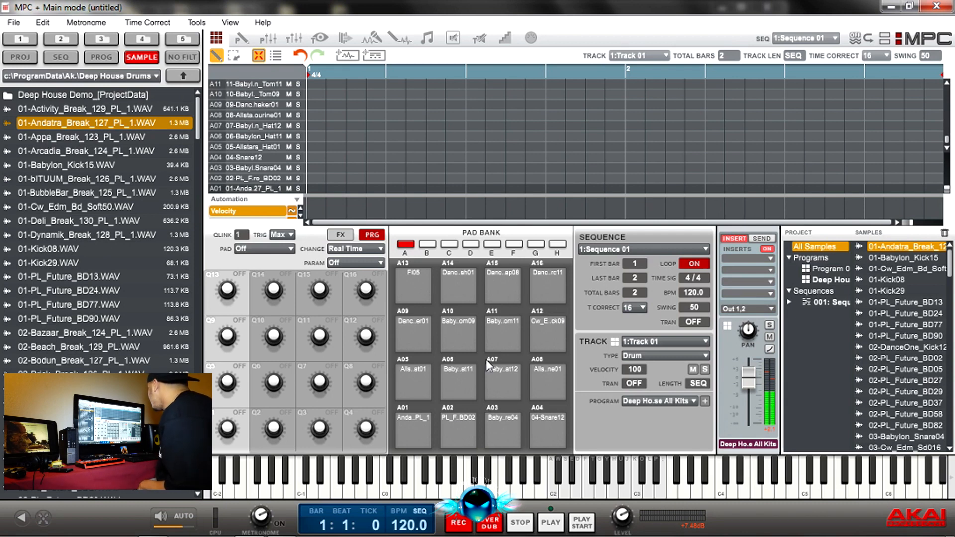
mouse_move(462, 382)
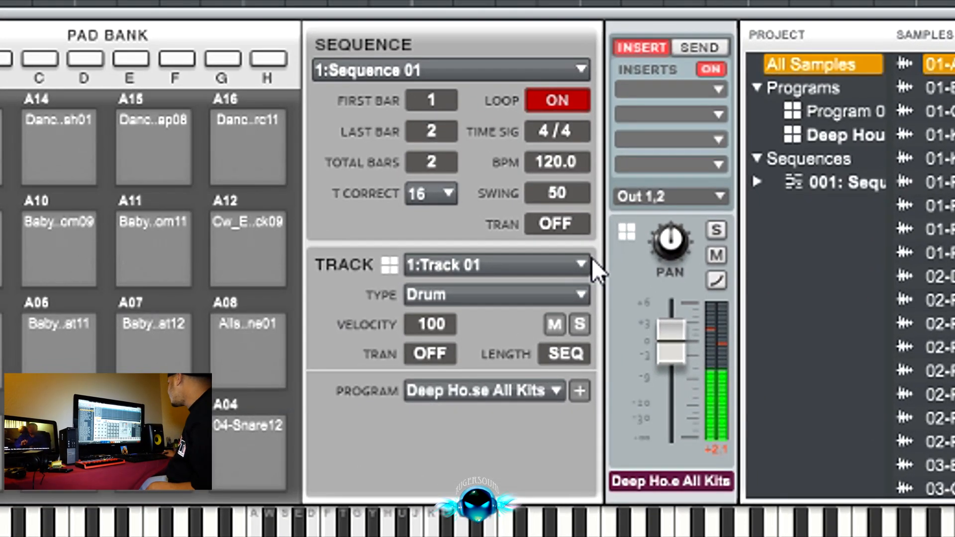
Switch to the unused track 2 and make it a plugin track
left_click(495, 264)
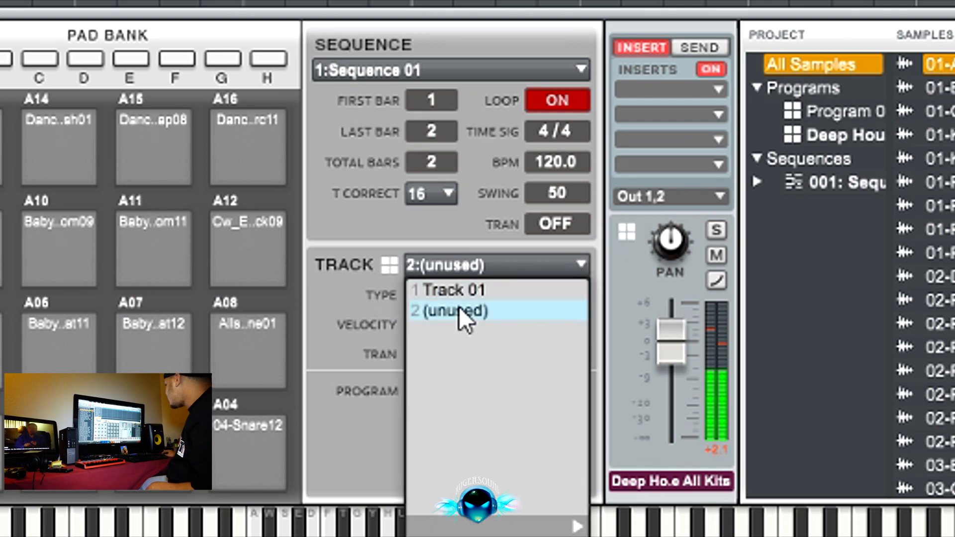
left_click(454, 312)
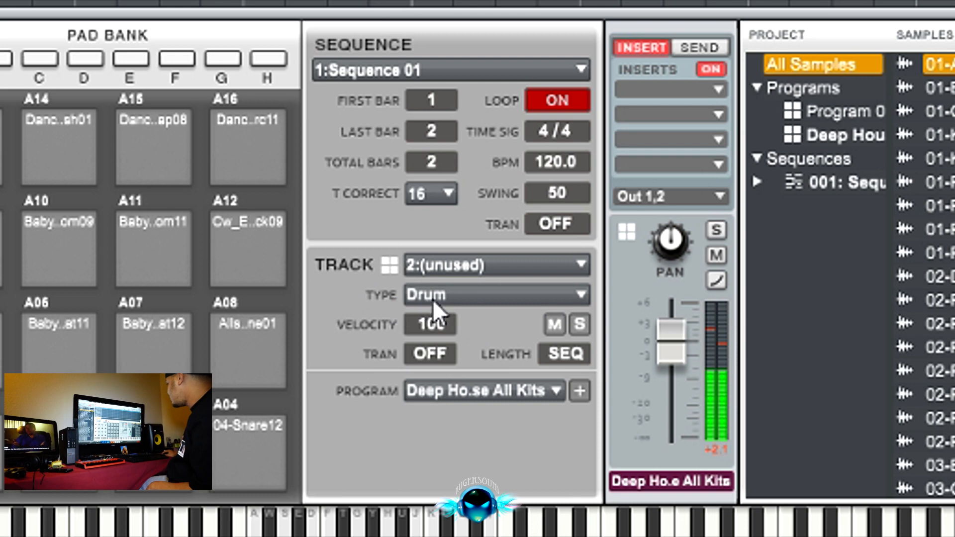
left_click(494, 295)
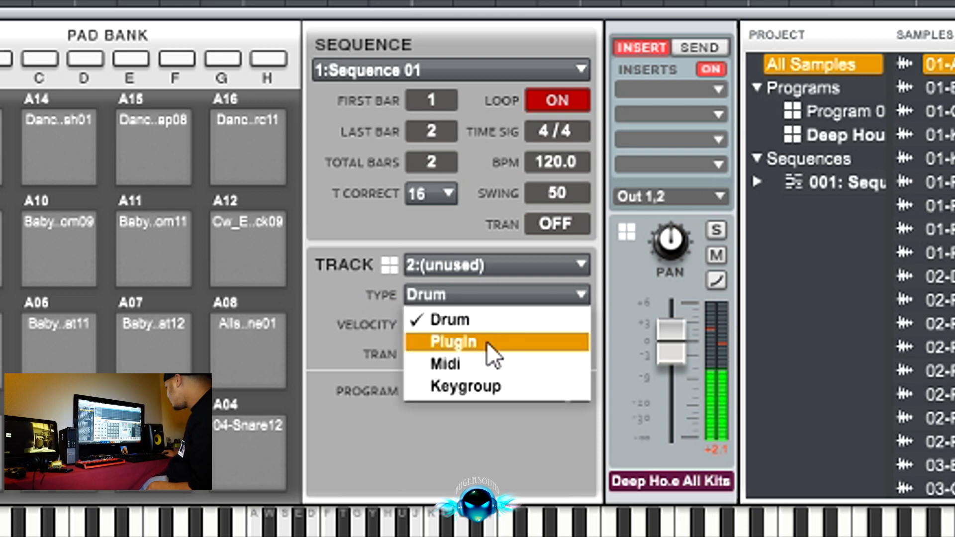
left_click(453, 342)
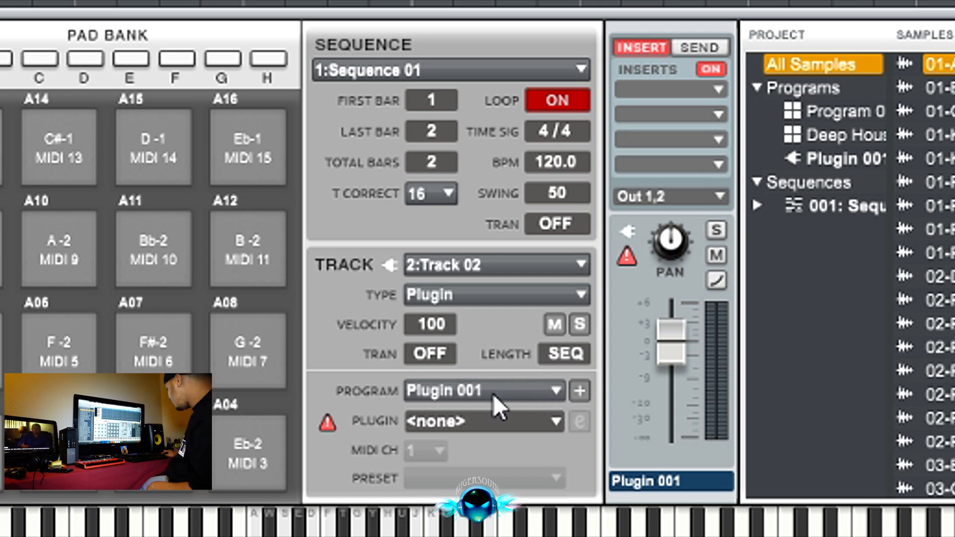
mouse_move(561, 427)
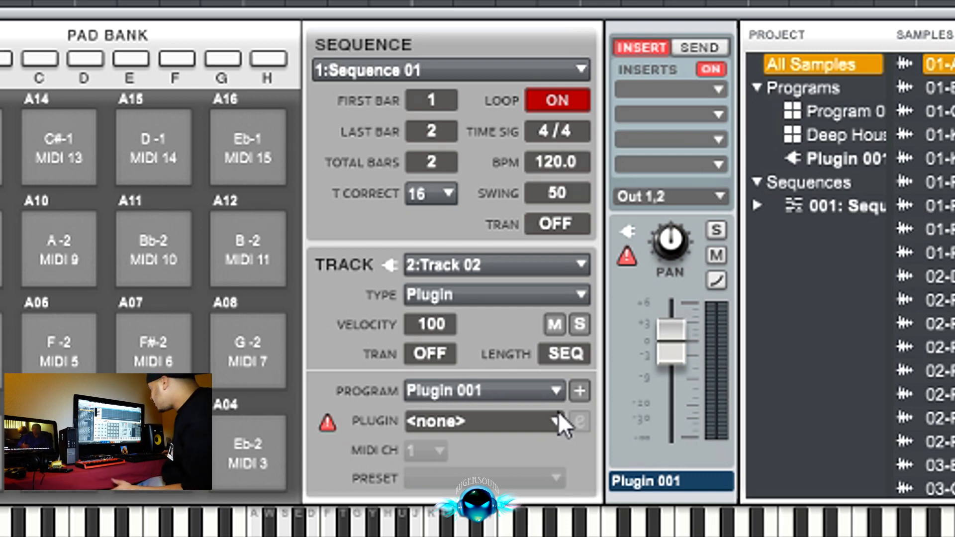
Choose The Bank from the MPC Expansions group as track 2's plugin
left_click(553, 421)
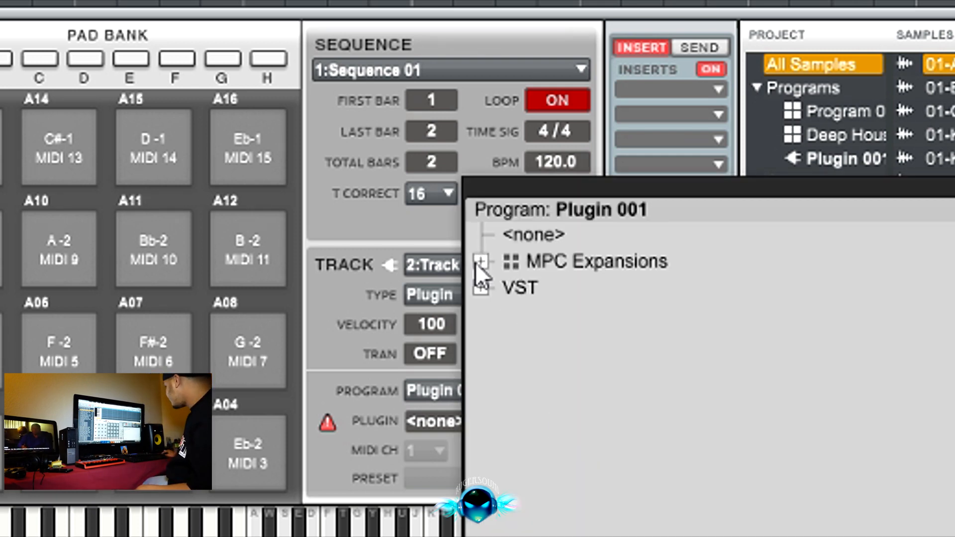
left_click(481, 262)
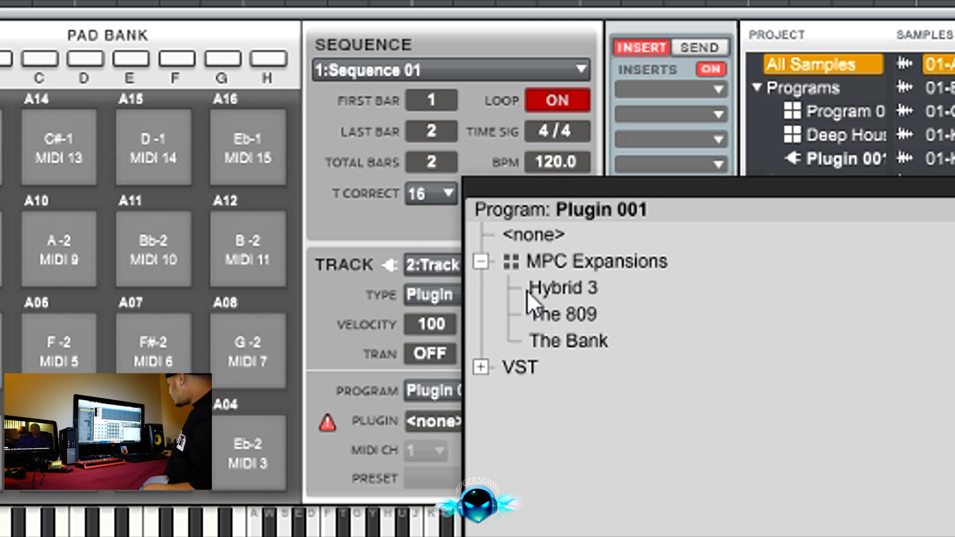
mouse_move(564, 375)
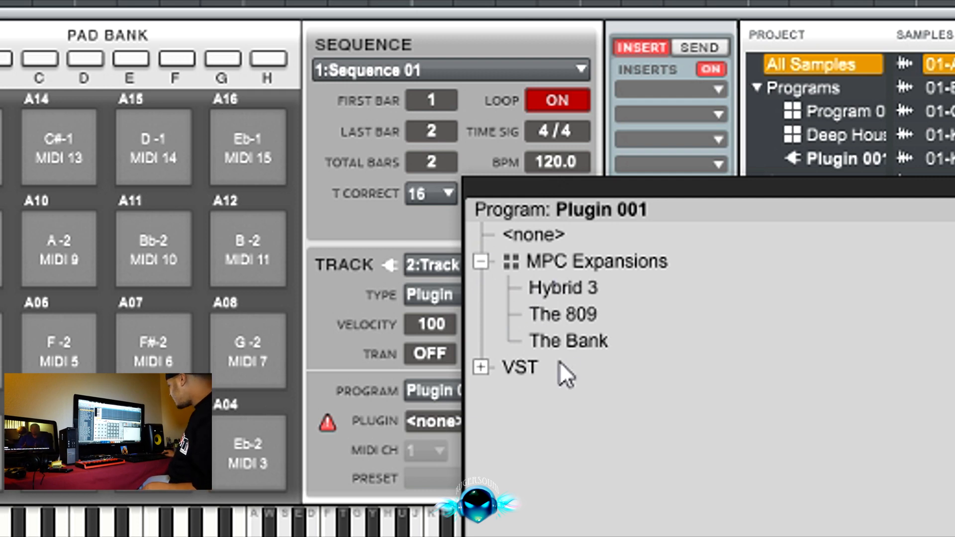
left_click(481, 367)
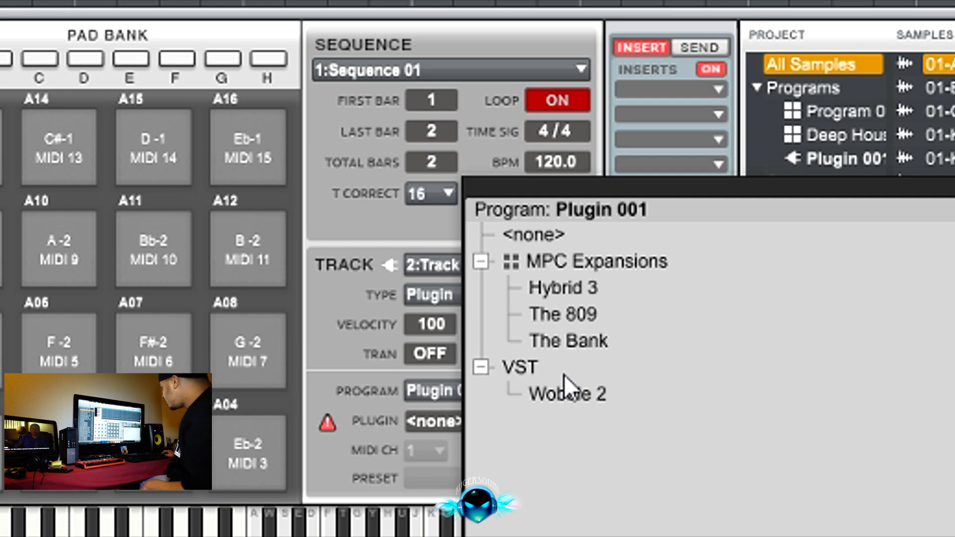
mouse_move(576, 368)
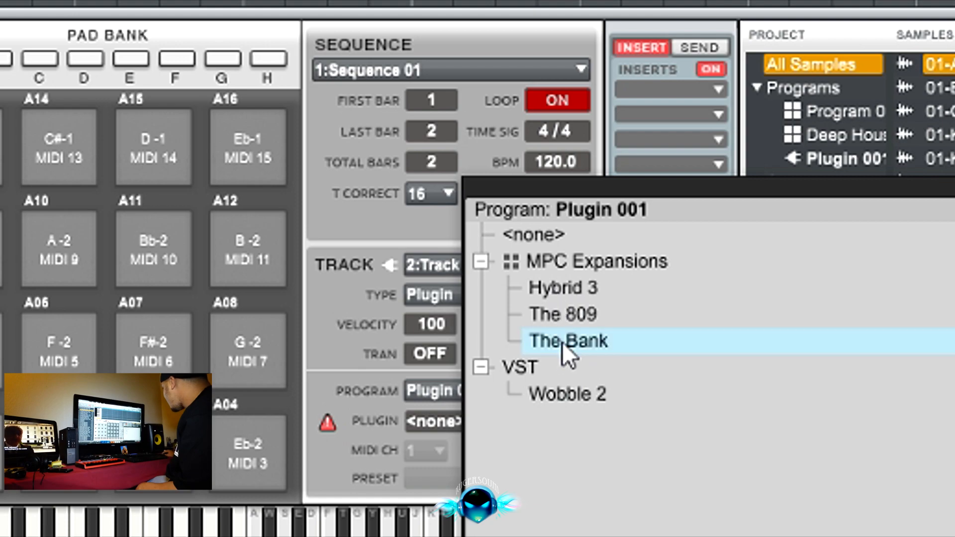
left_click(568, 340)
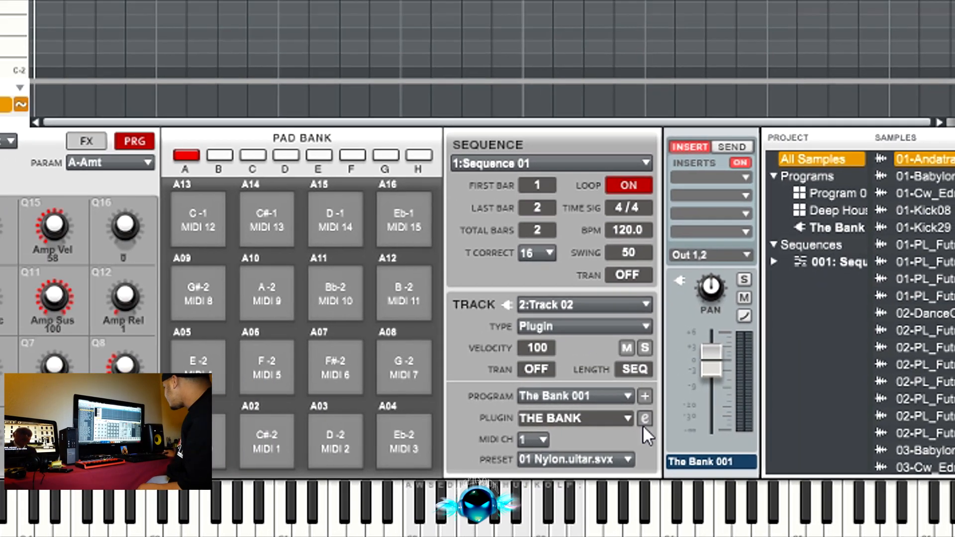
Browse The Bank's presets in its editor, landing on Heavy Pick Bass
left_click(645, 419)
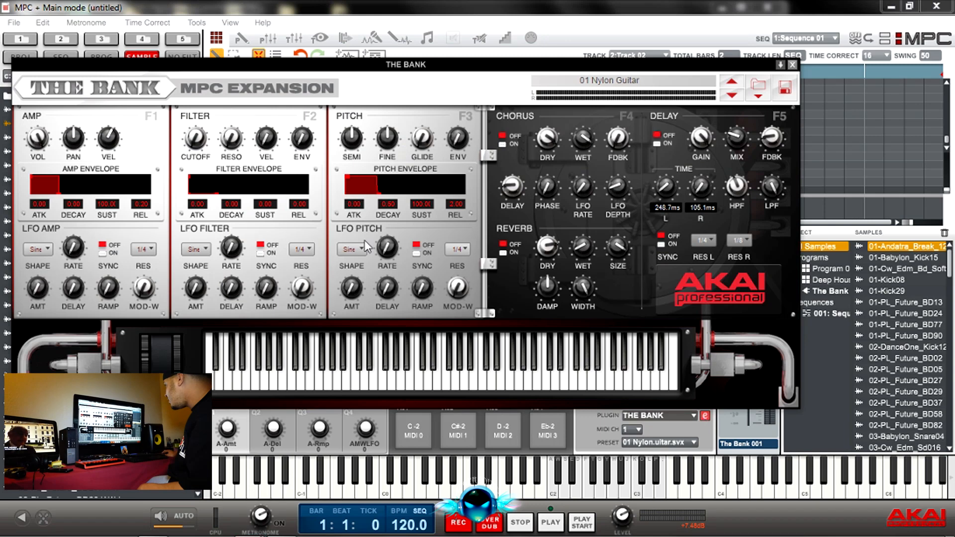
mouse_move(677, 88)
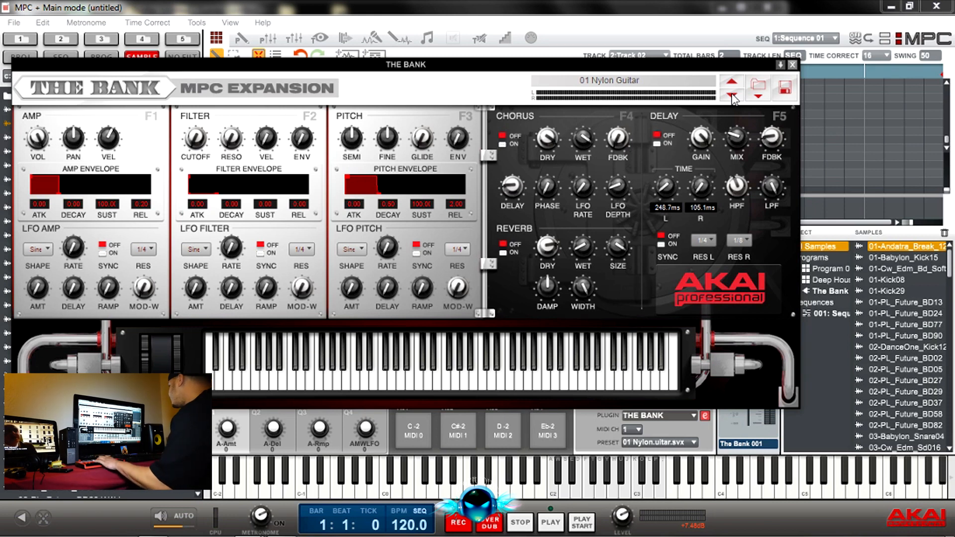
left_click(733, 98)
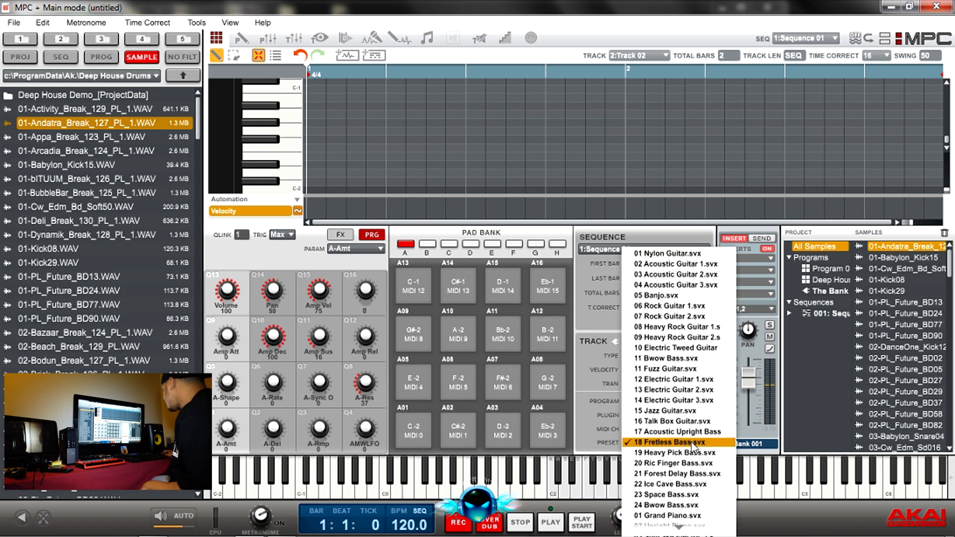
left_click(674, 454)
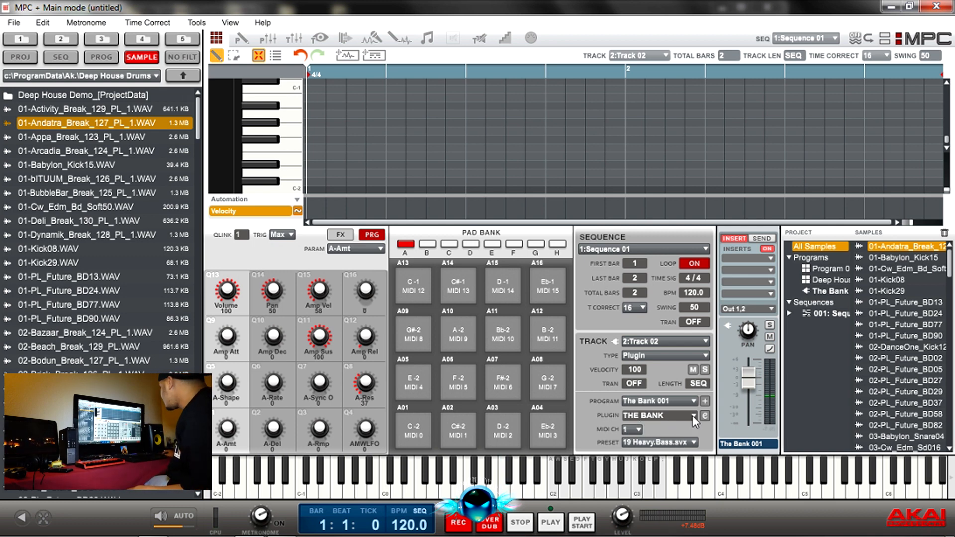
Swap track 2's plugin to Hybrid 3 and bring up its sound editor
left_click(693, 416)
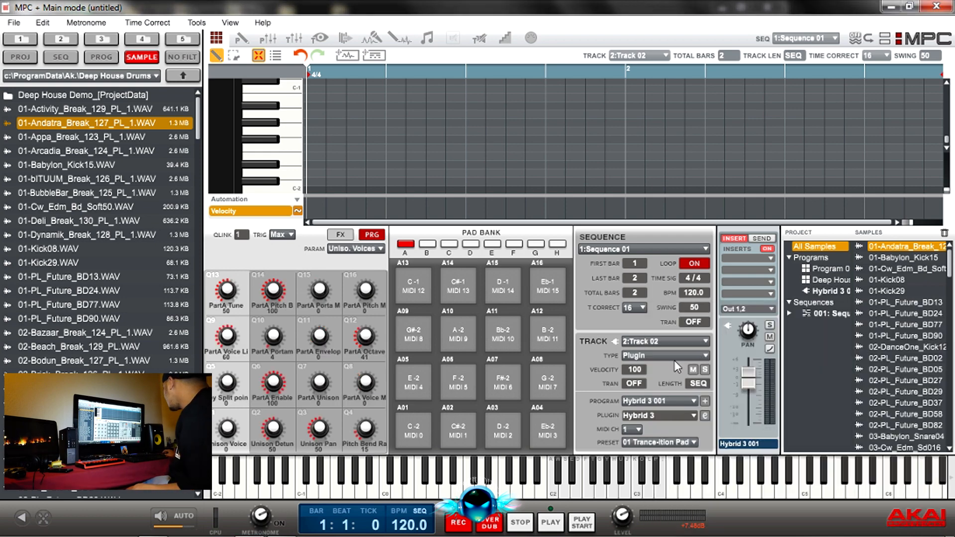
left_click(706, 416)
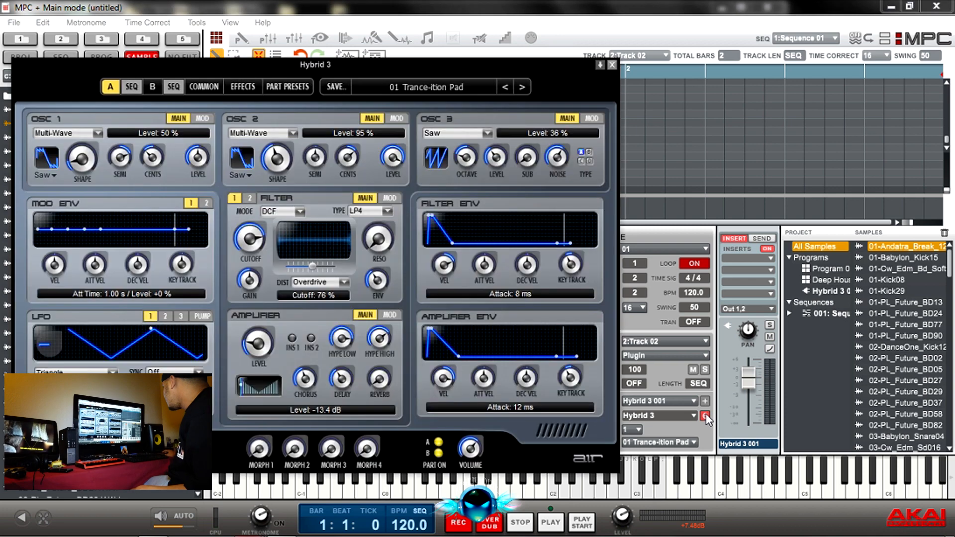
Load Sequenced Bass > 16 Rolling Riff, then step through Gentle Pump, Whyder Bass, Analog Bass to 20 Rolling Synth
left_click(414, 86)
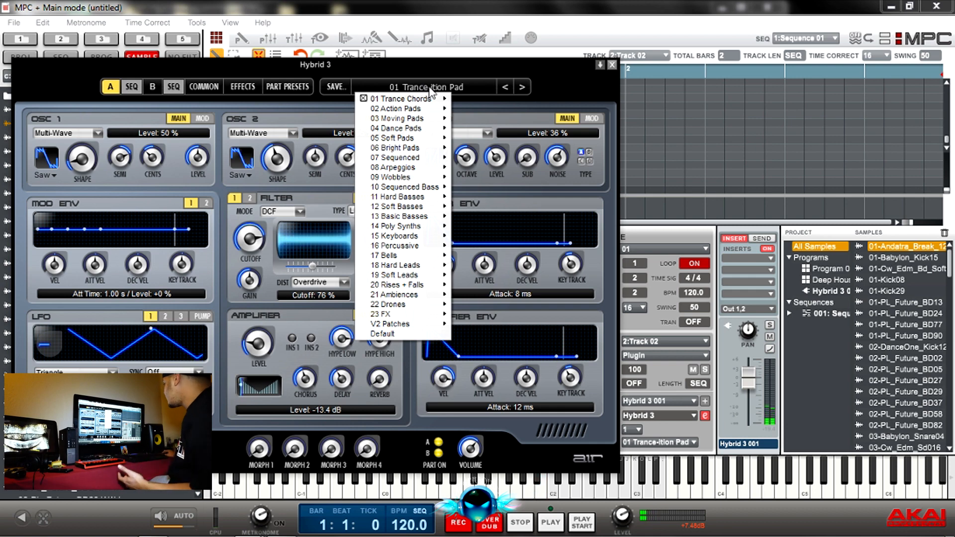
mouse_move(399, 109)
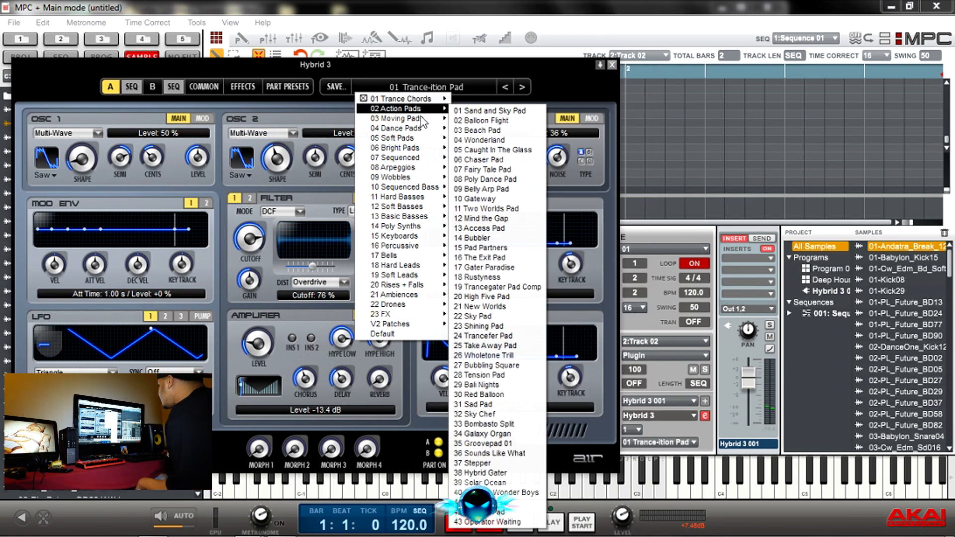
mouse_move(396, 197)
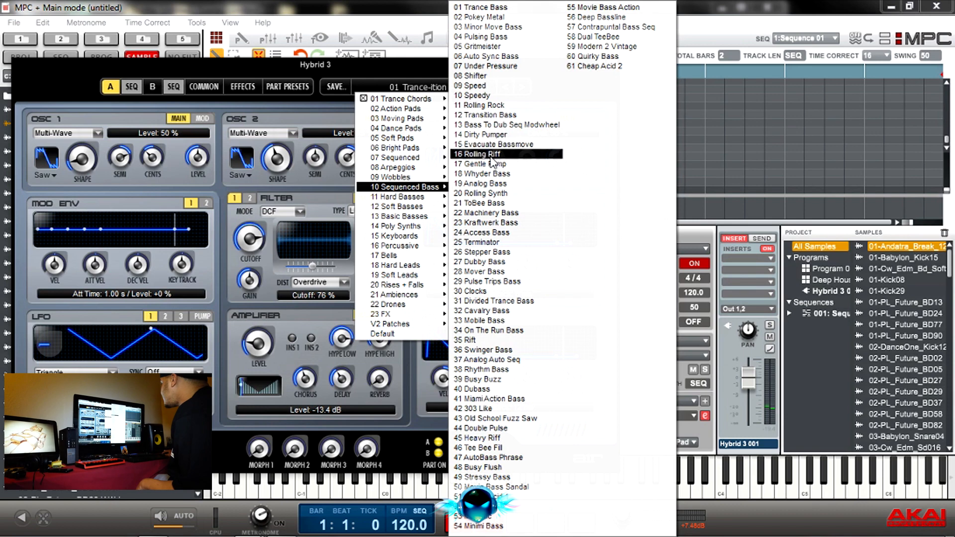
left_click(479, 154)
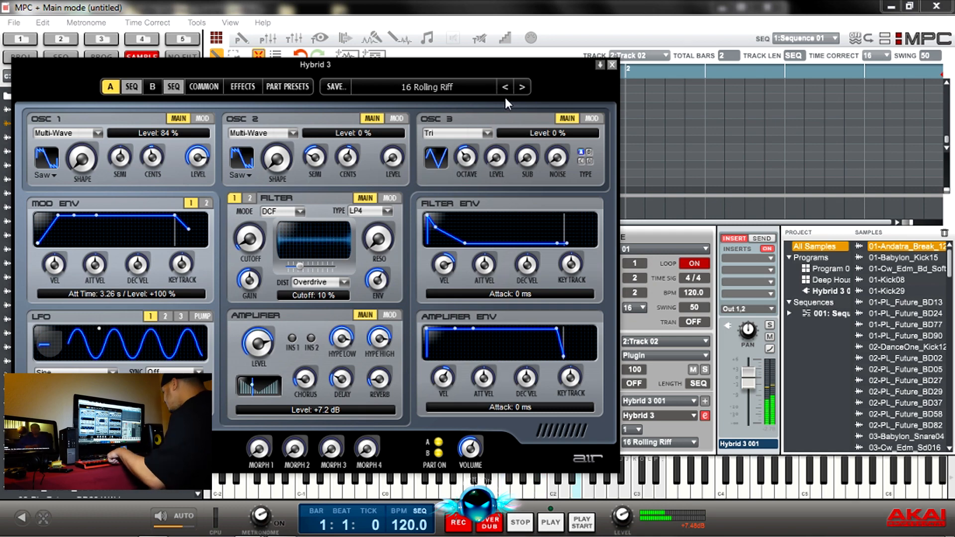
left_click(521, 87)
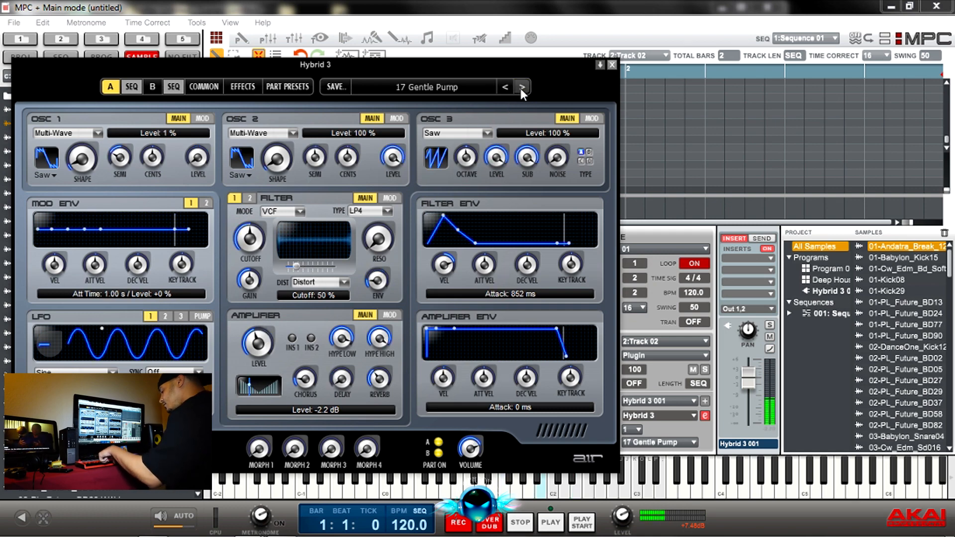
mouse_move(523, 87)
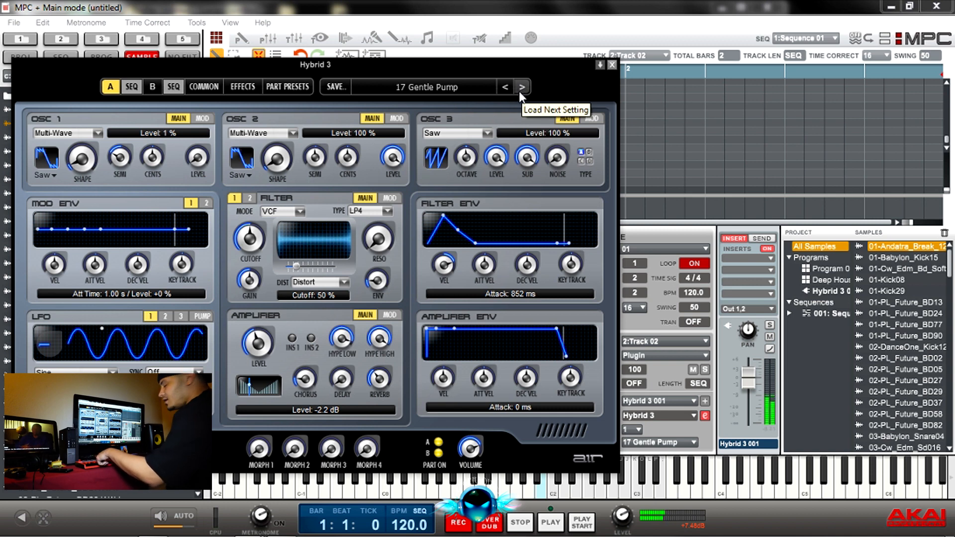
mouse_move(514, 100)
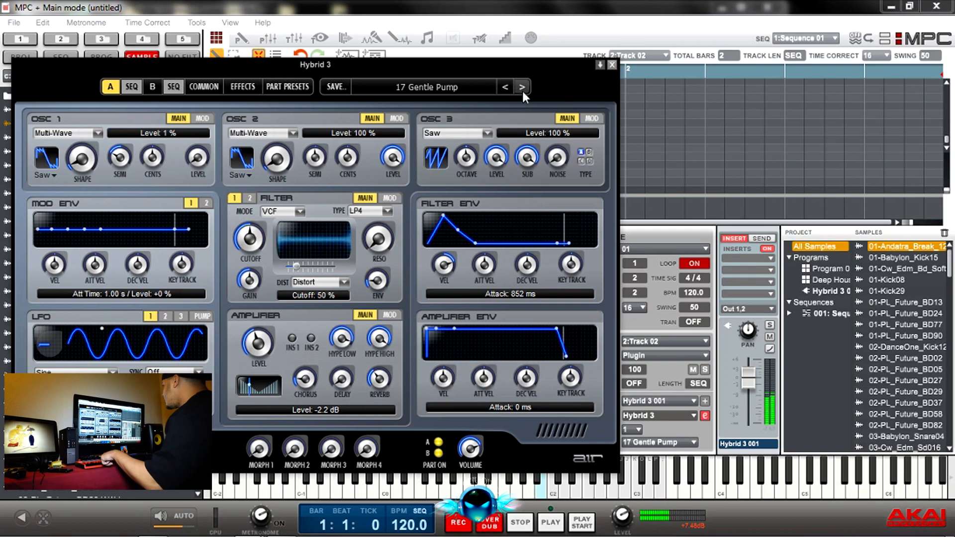
left_click(522, 87)
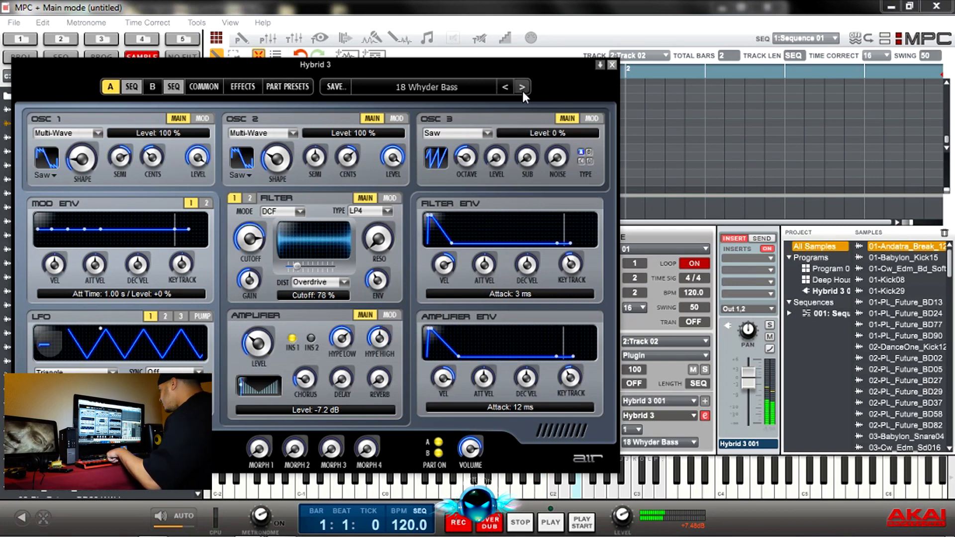
left_click(521, 86)
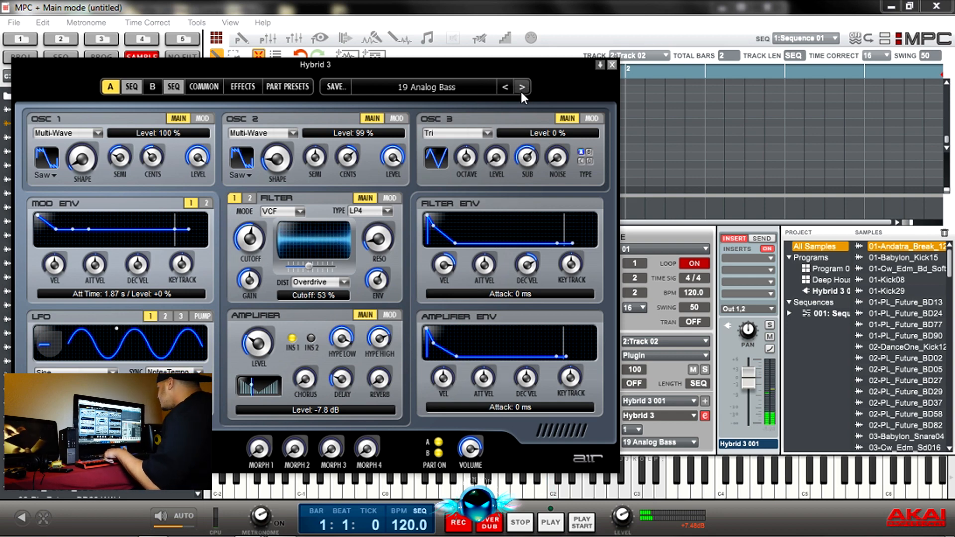
left_click(520, 87)
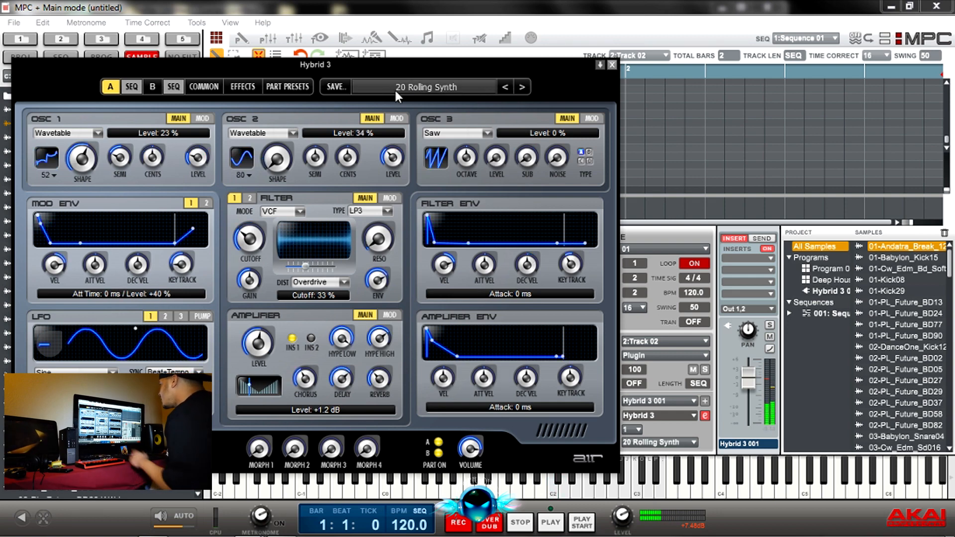
Step through Flash Drop Bass, 5th Square Bass and Show Me presets
left_click(426, 87)
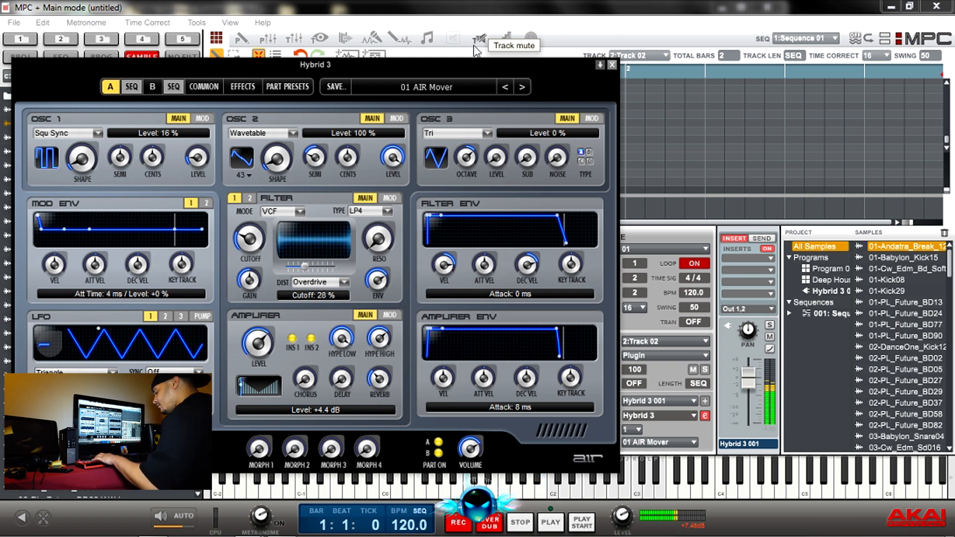
left_click(520, 87)
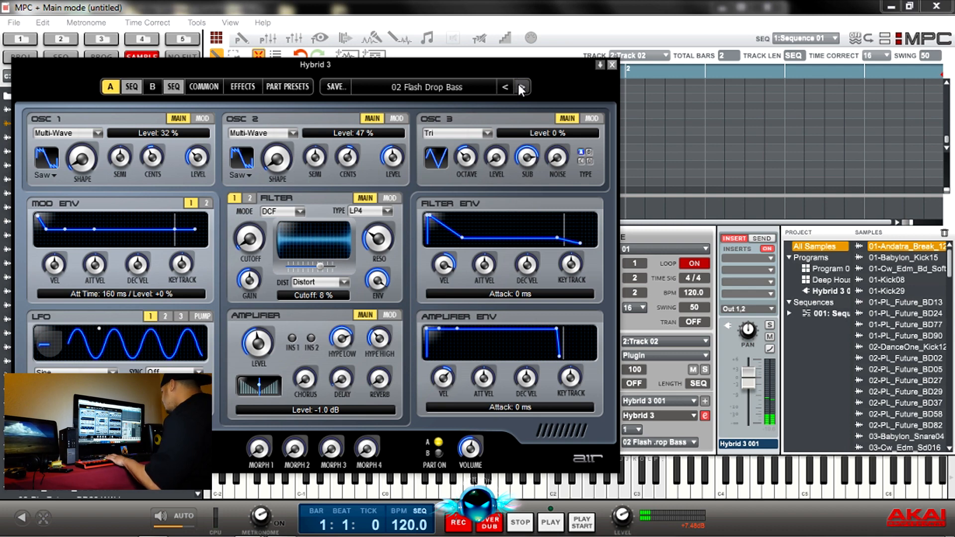
left_click(521, 88)
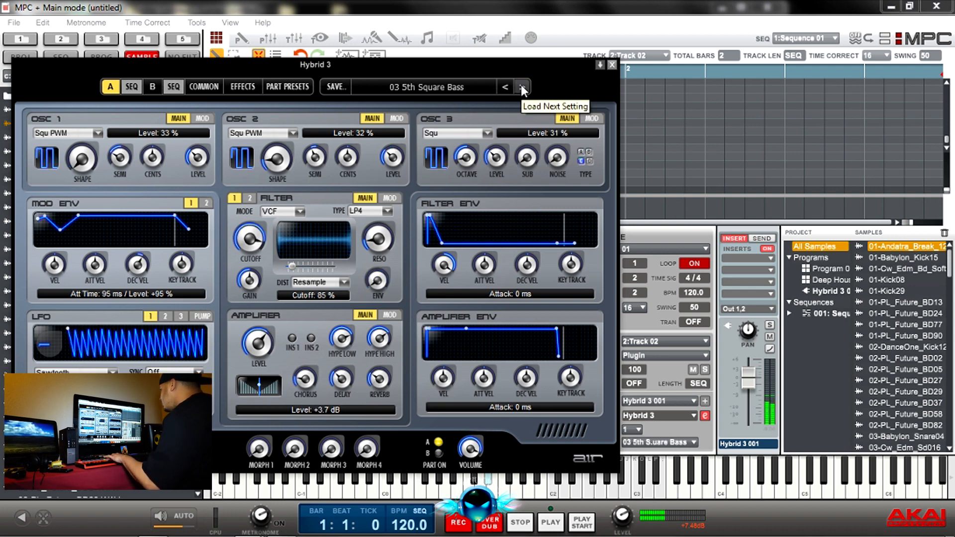
left_click(521, 87)
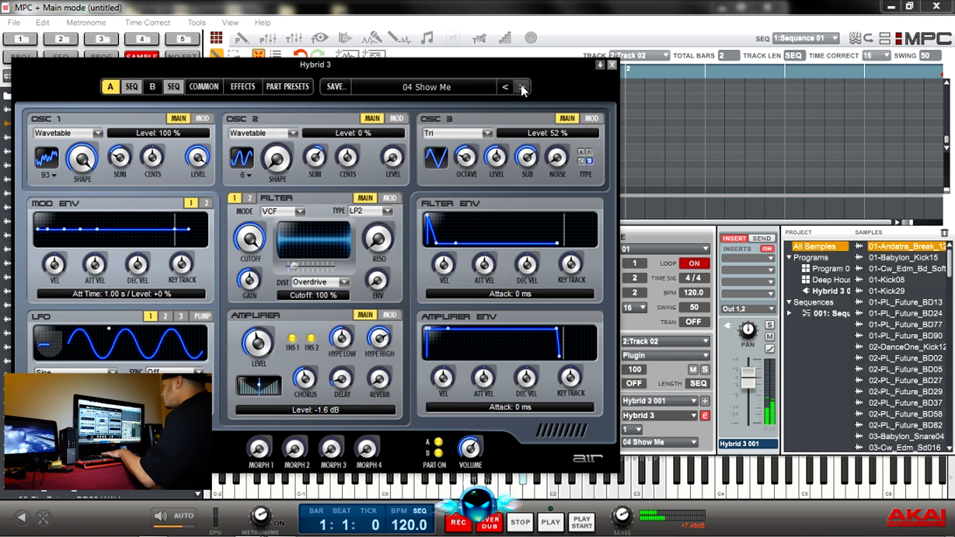
mouse_move(476, 91)
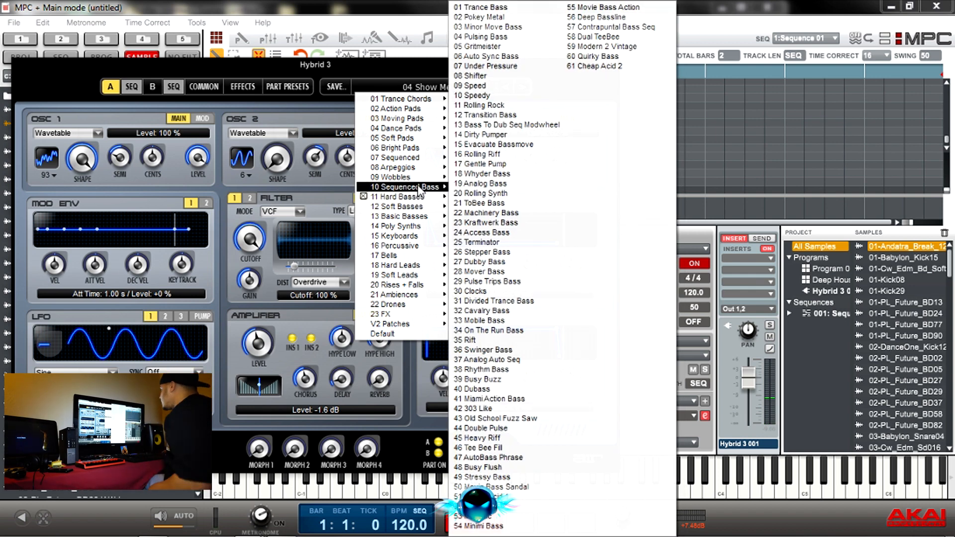
mouse_move(399, 196)
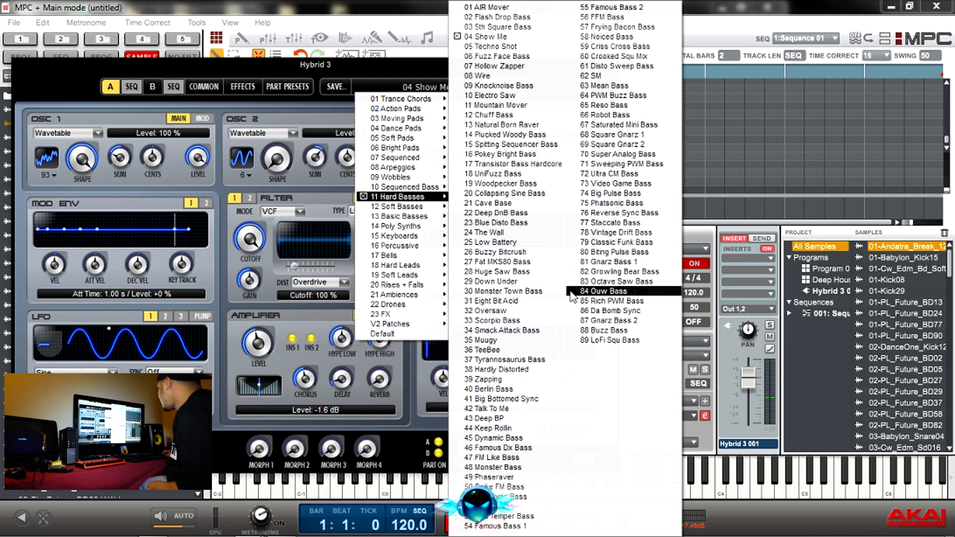
Load a Hard Basses preset and step forward to 88 Buzz Bass
left_click(614, 320)
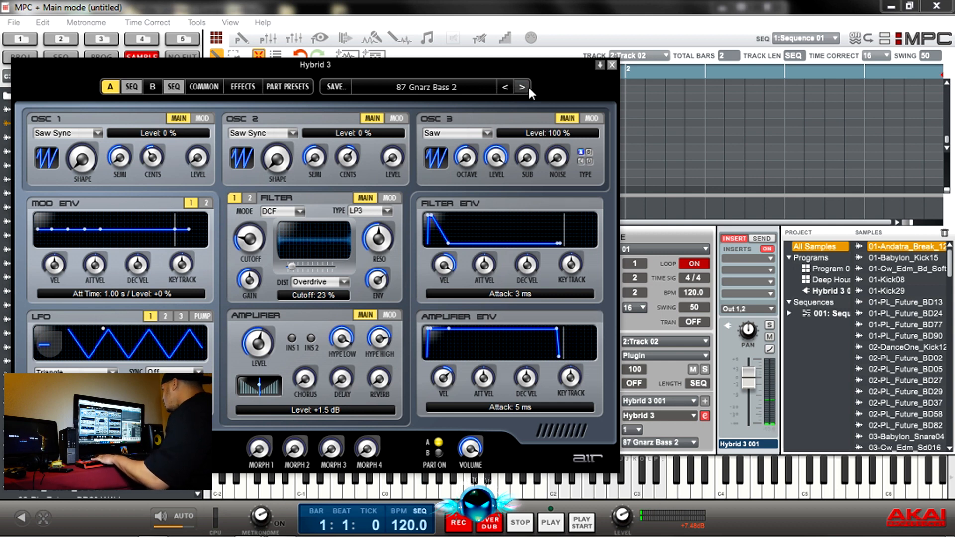
left_click(522, 87)
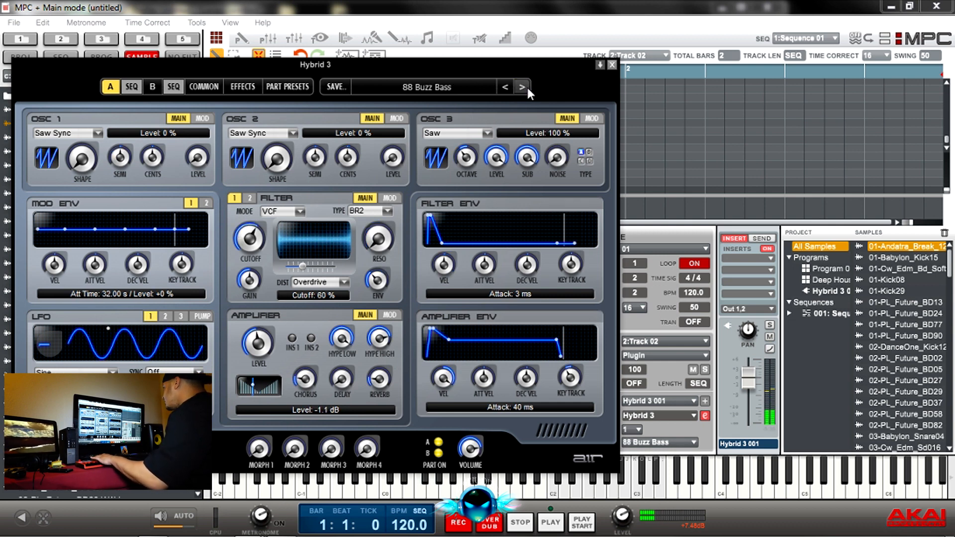
mouse_move(522, 88)
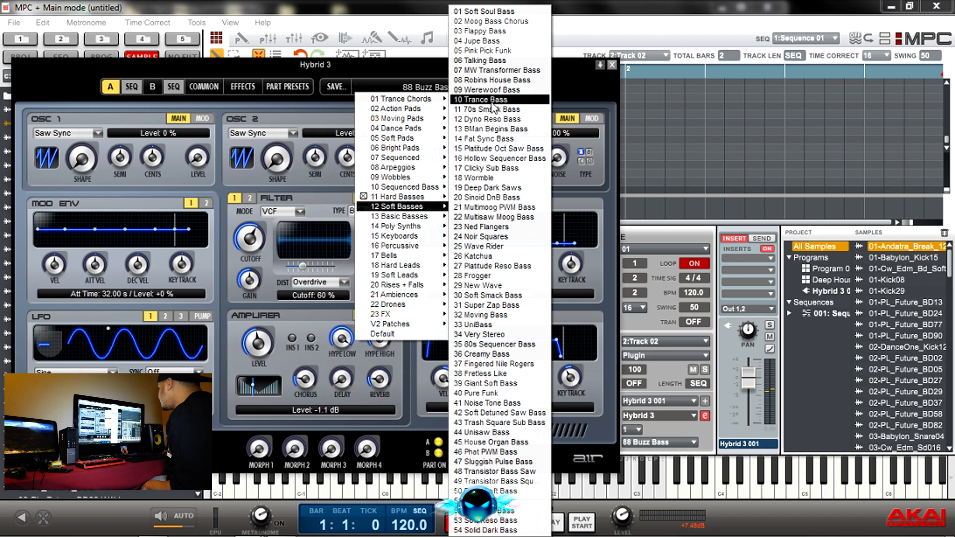
Load Soft Basses > 02 Moog Bass Chorus and step forward to 05 Pink Pick Funk
left_click(495, 21)
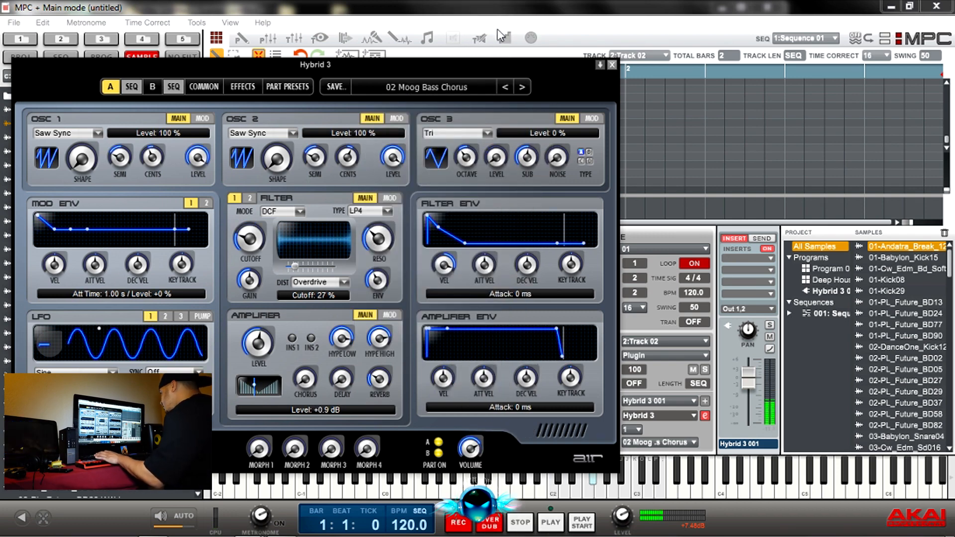
mouse_move(480, 38)
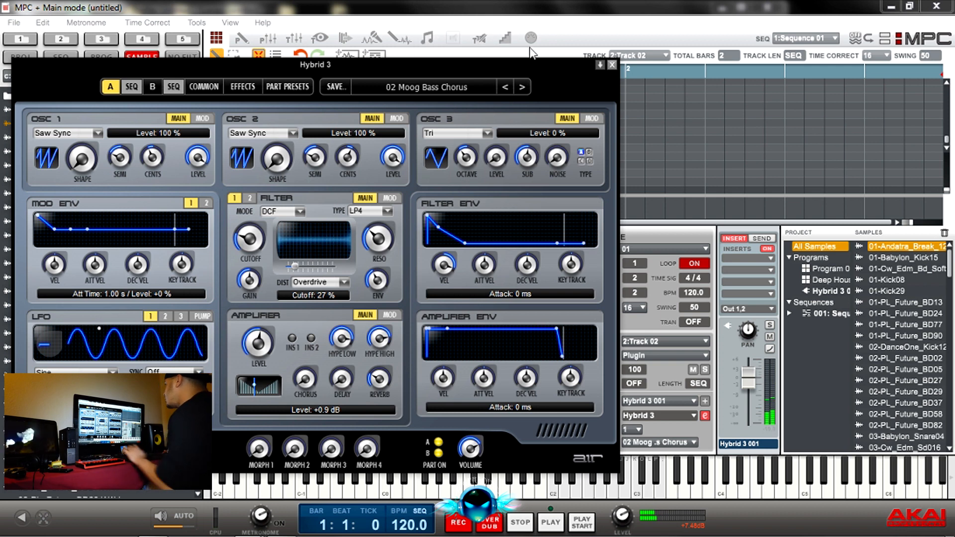
left_click(522, 86)
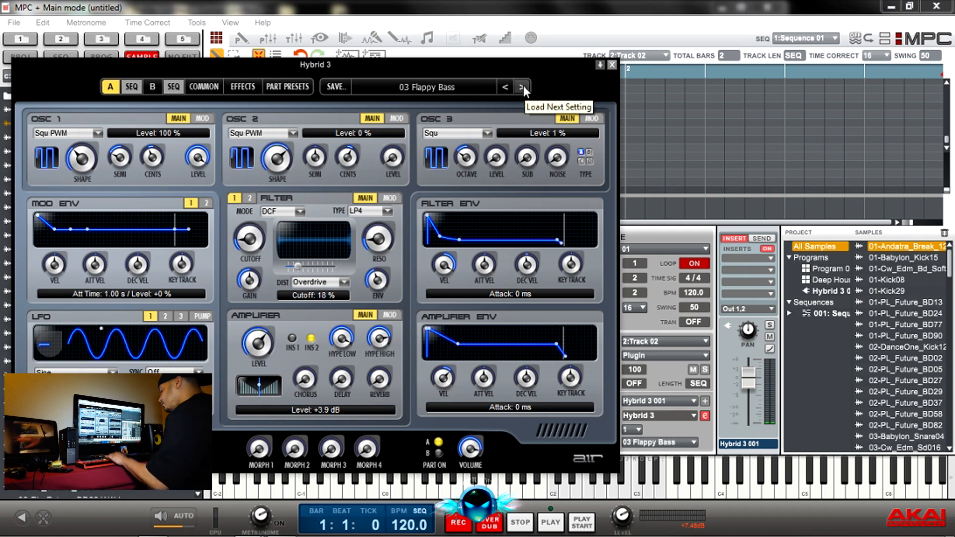
left_click(521, 87)
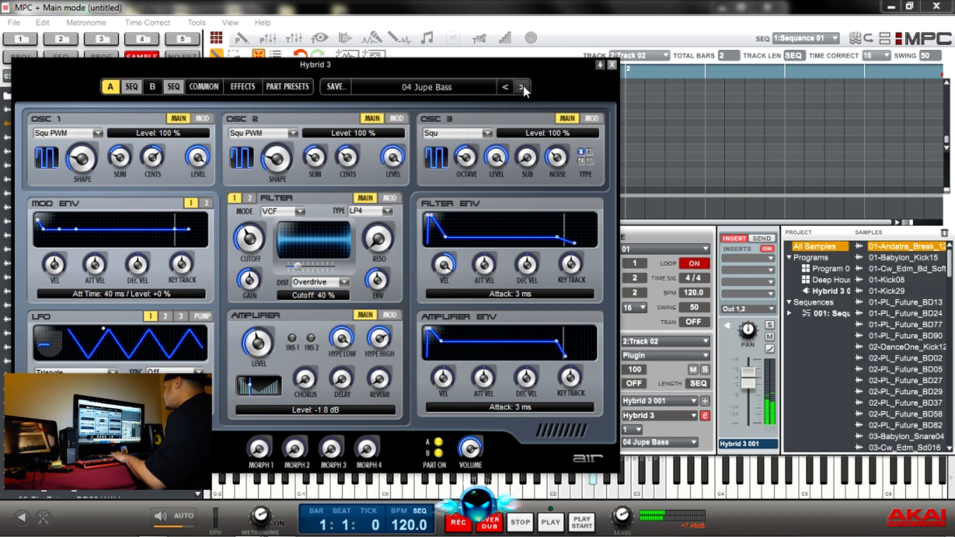
left_click(523, 86)
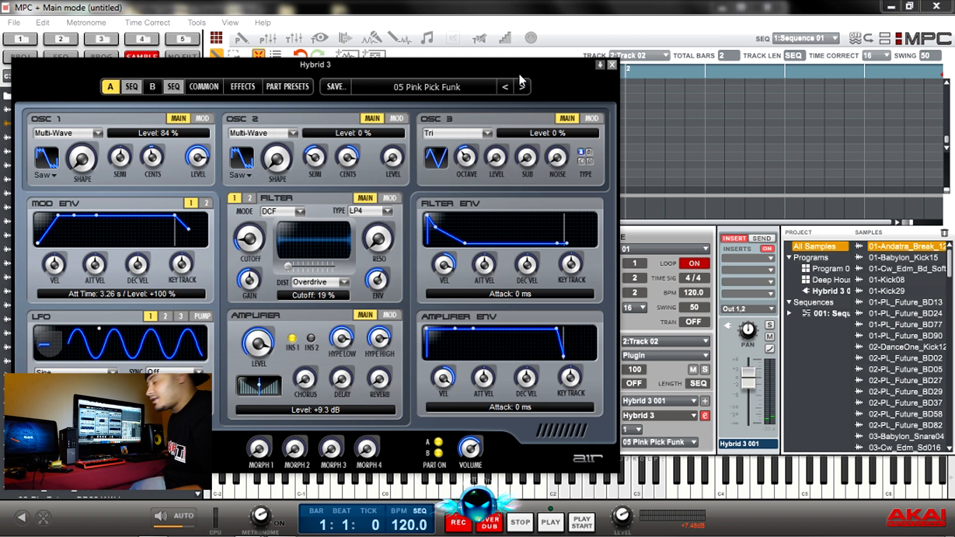
left_click(427, 87)
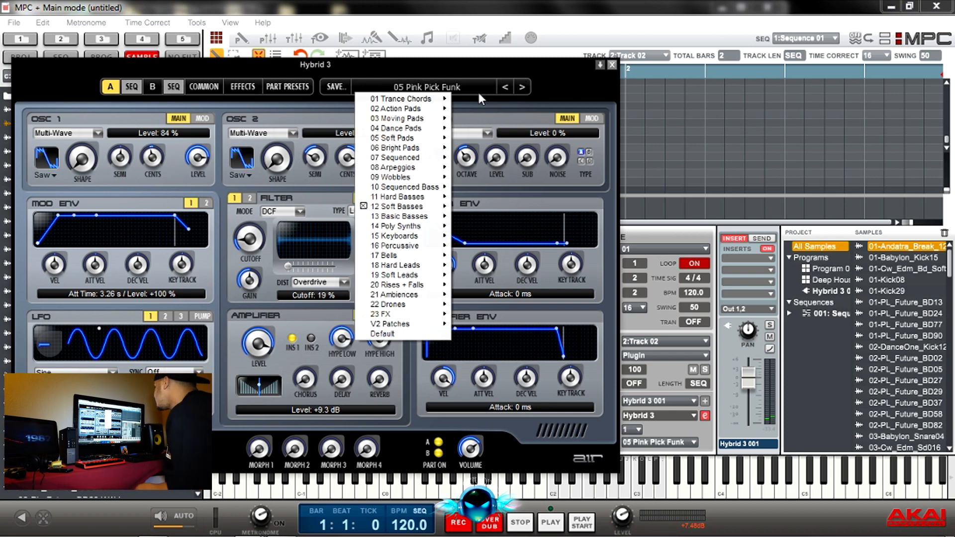
mouse_move(399, 216)
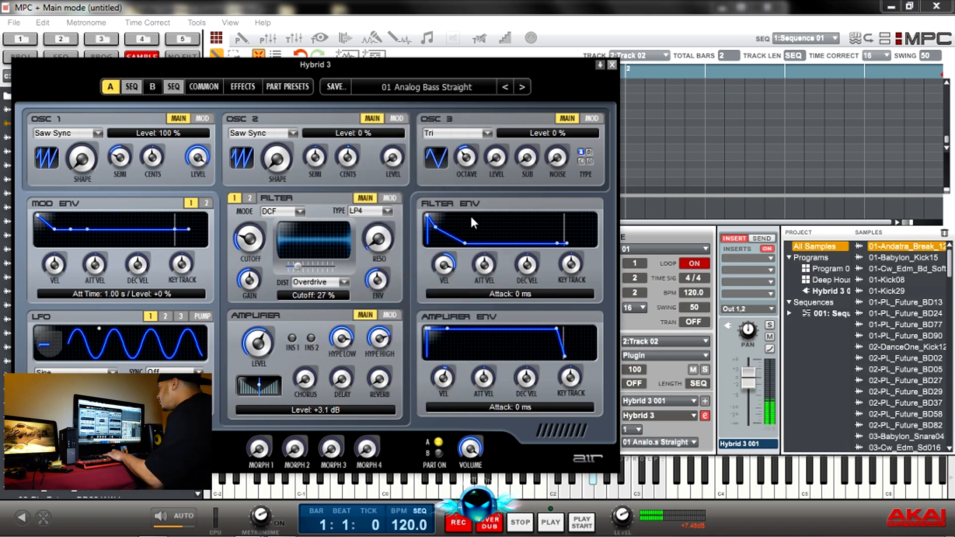
Step through basic bass presets, then load Metal Wave Poly and step through the poly synths
left_click(522, 87)
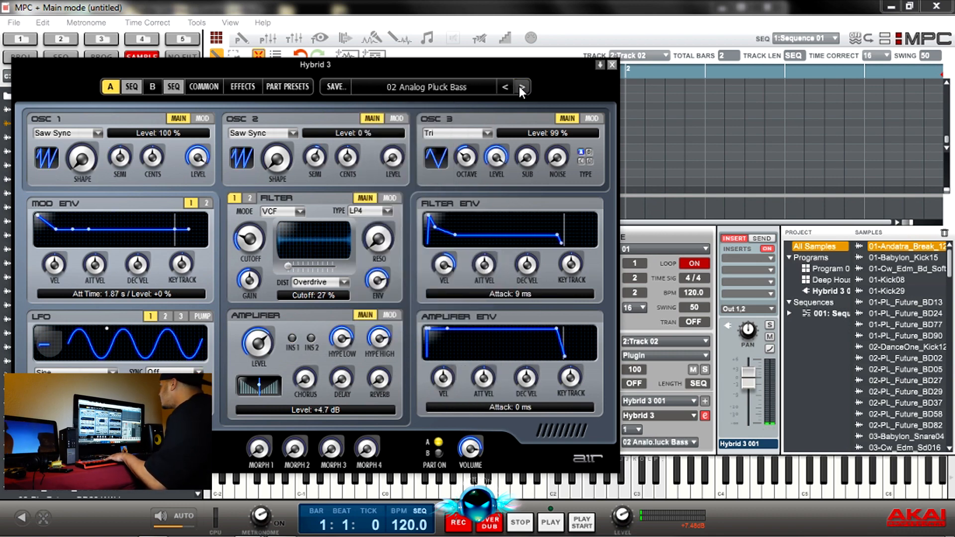
mouse_move(521, 86)
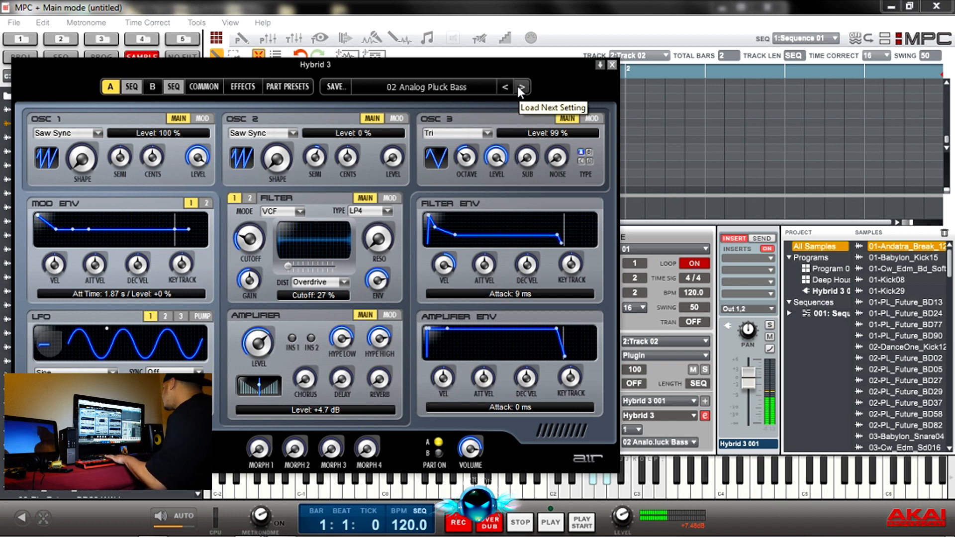
left_click(521, 86)
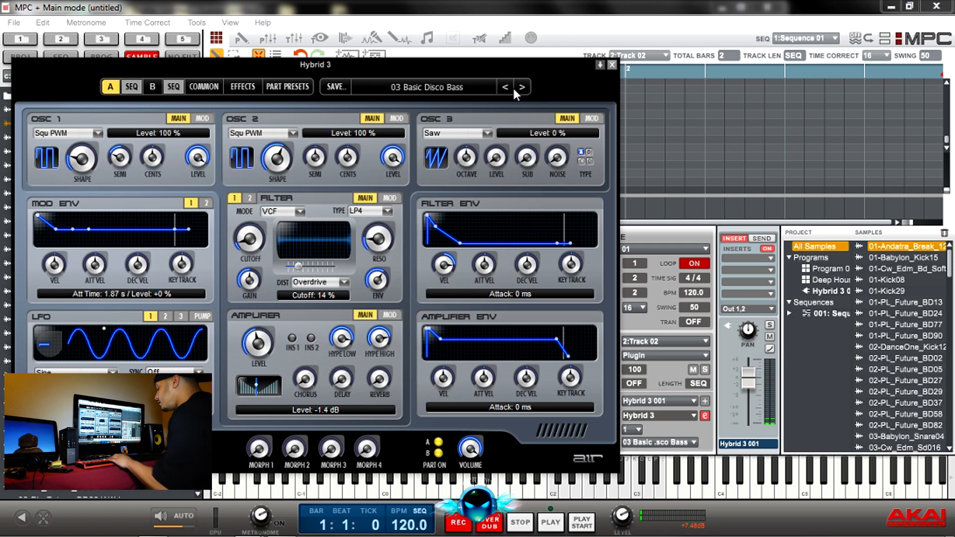
left_click(423, 86)
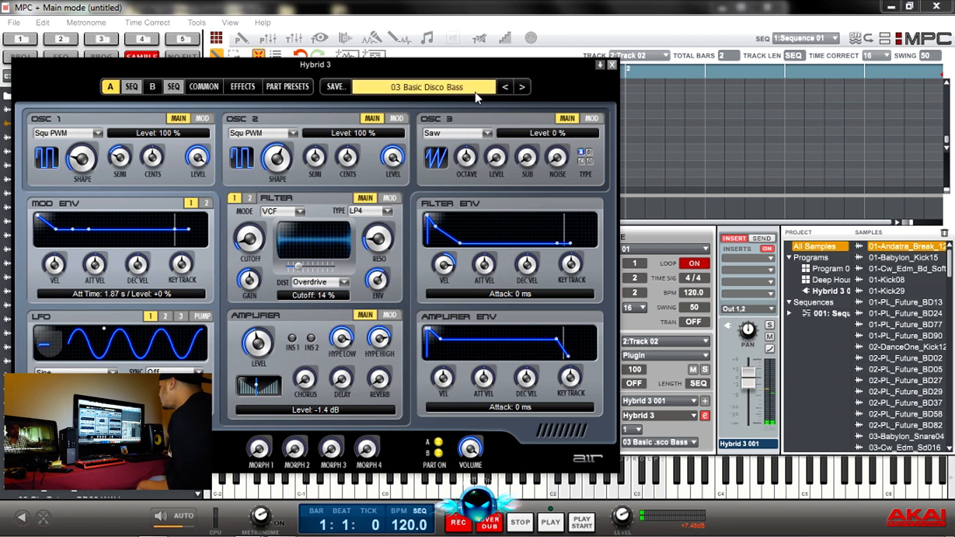
left_click(422, 87)
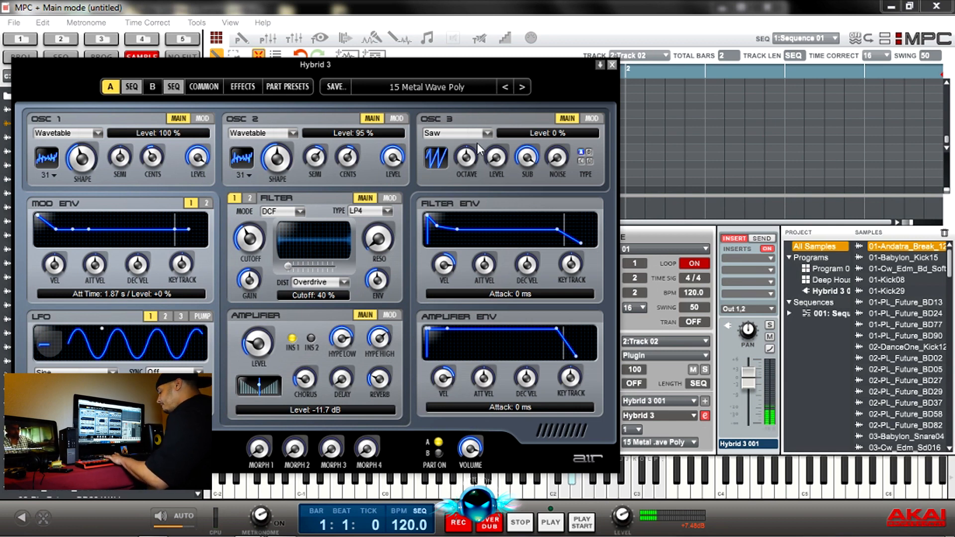
mouse_move(467, 157)
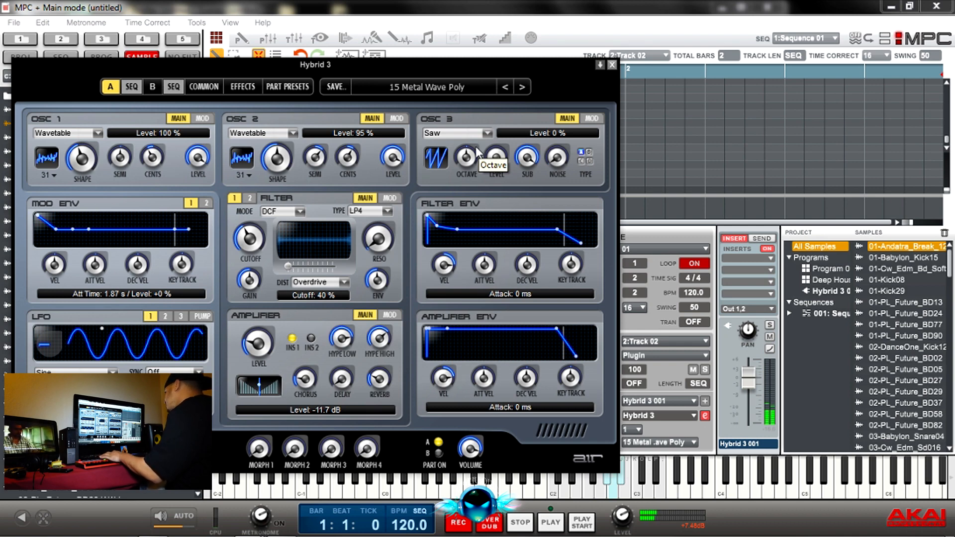
left_click(522, 87)
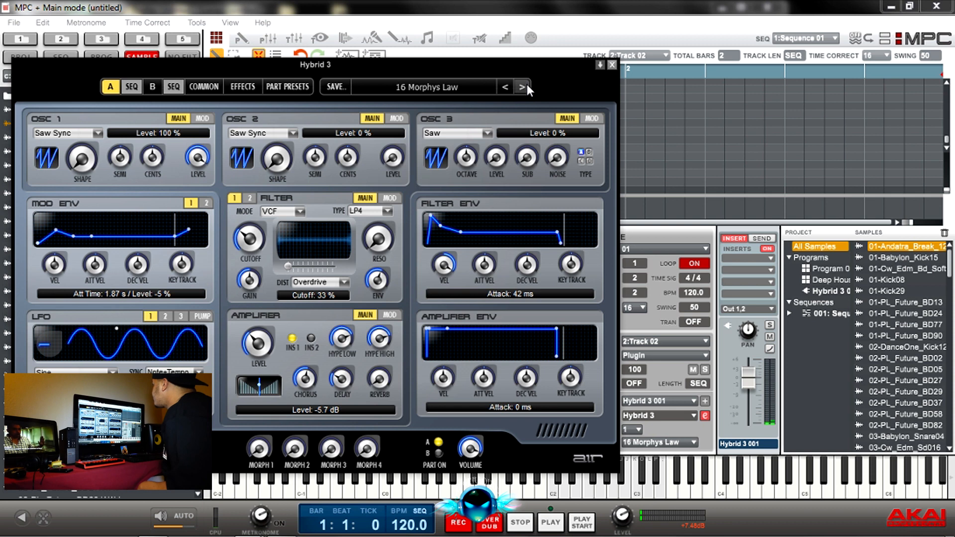
mouse_move(520, 88)
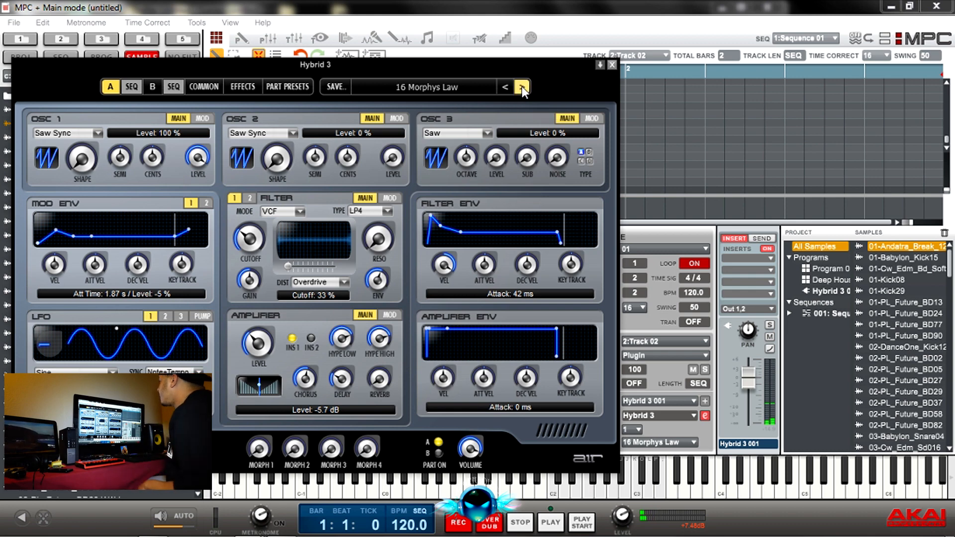
left_click(521, 86)
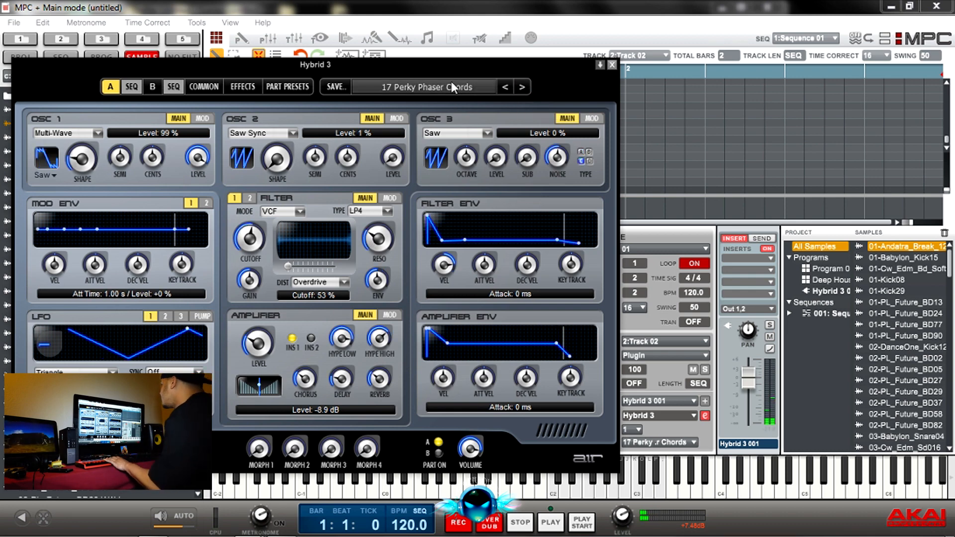
Load the Ballad EP keyboard preset, step to 03 70s Stage Ballade, and close the Hybrid 3 editor
left_click(420, 86)
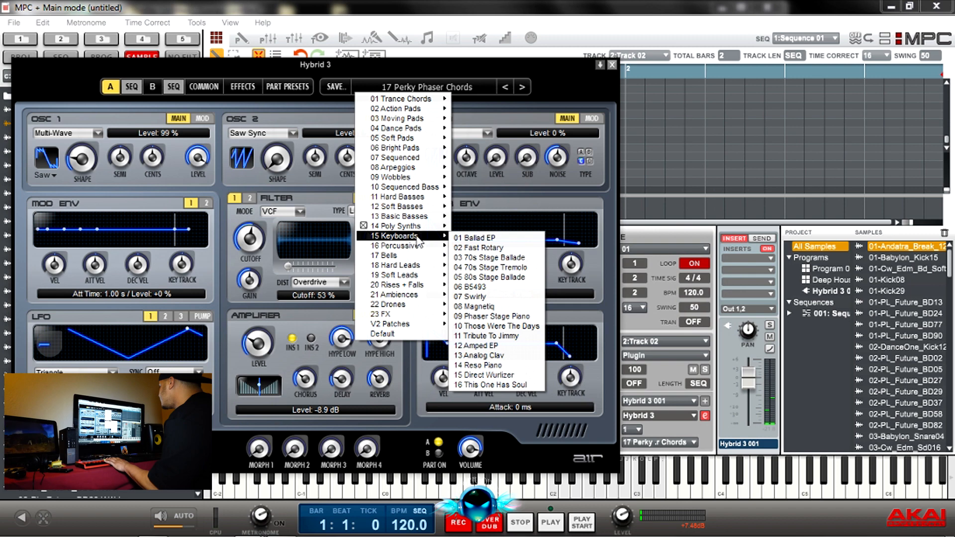
left_click(479, 238)
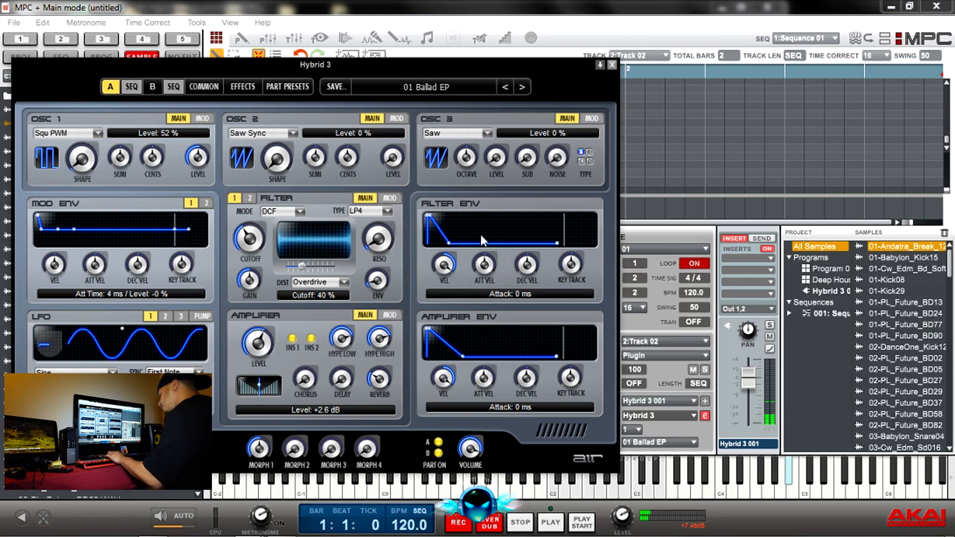
left_click(522, 87)
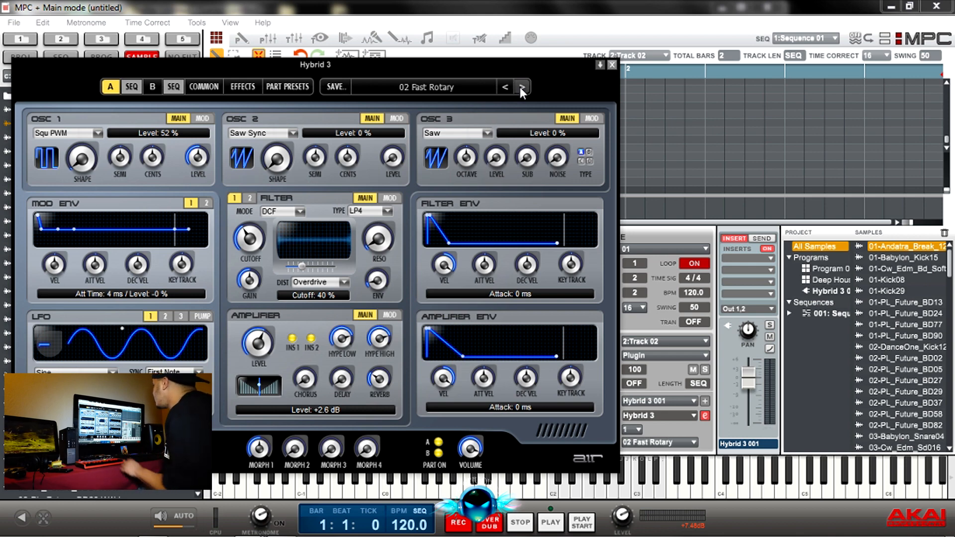
left_click(521, 87)
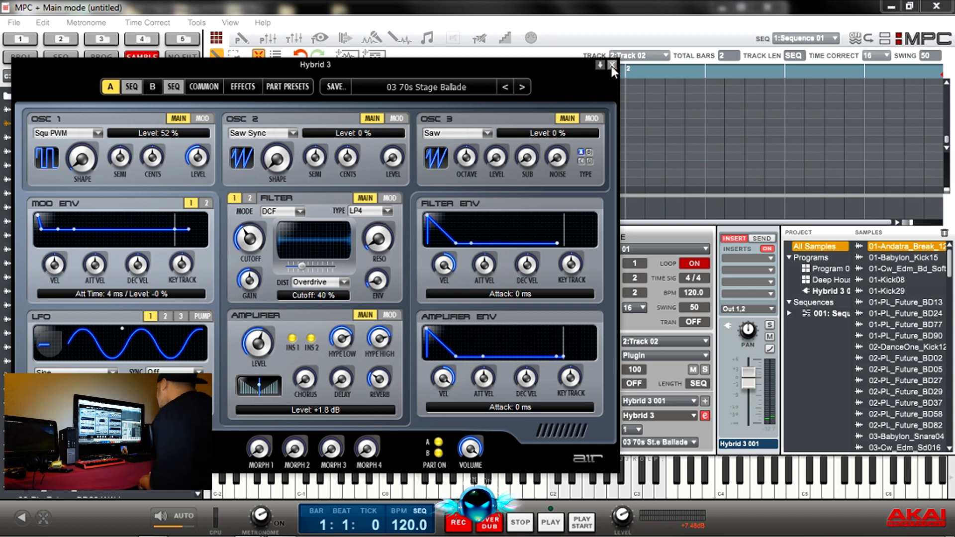
left_click(612, 64)
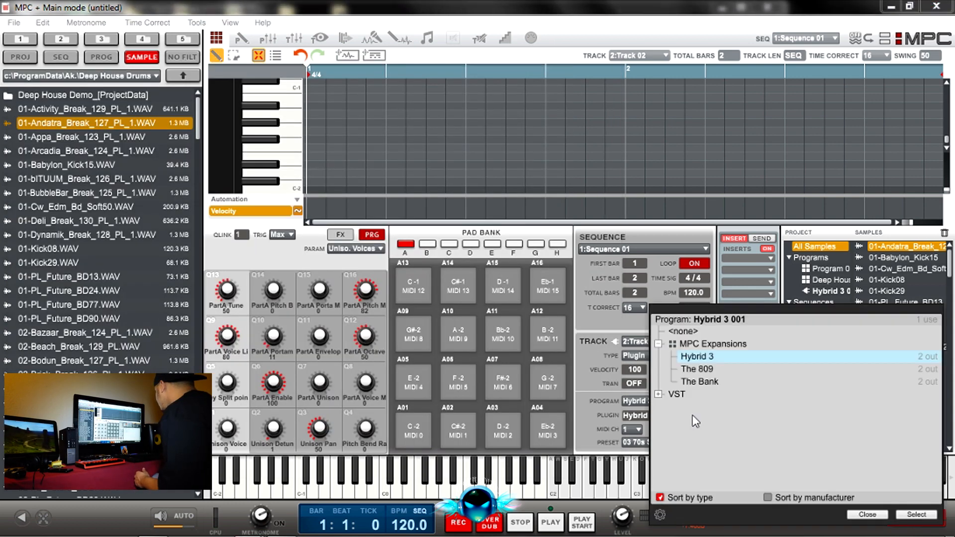
mouse_move(686, 394)
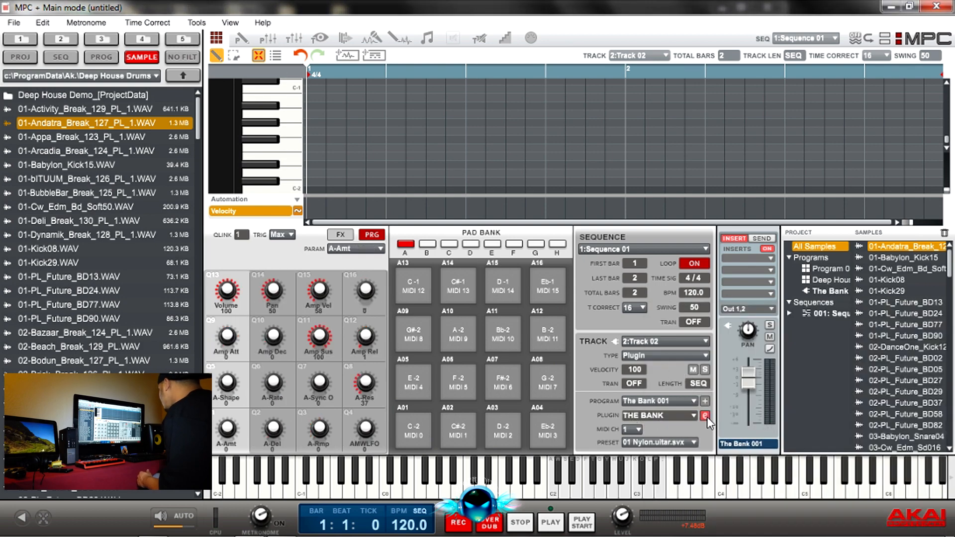
Switch Track 02's instrument to The 809 expansion and bring up its editor showing 01 The 808
left_click(705, 416)
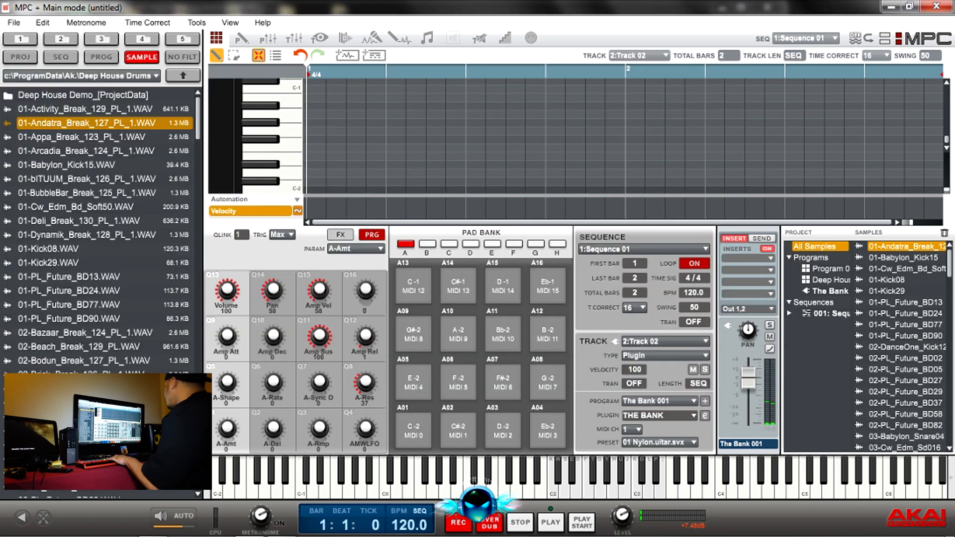
left_click(686, 416)
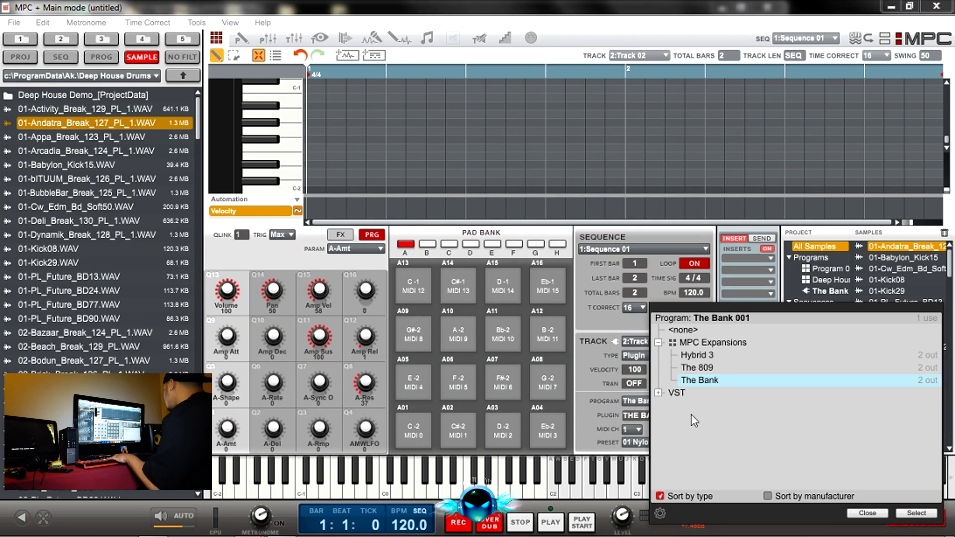
left_click(915, 512)
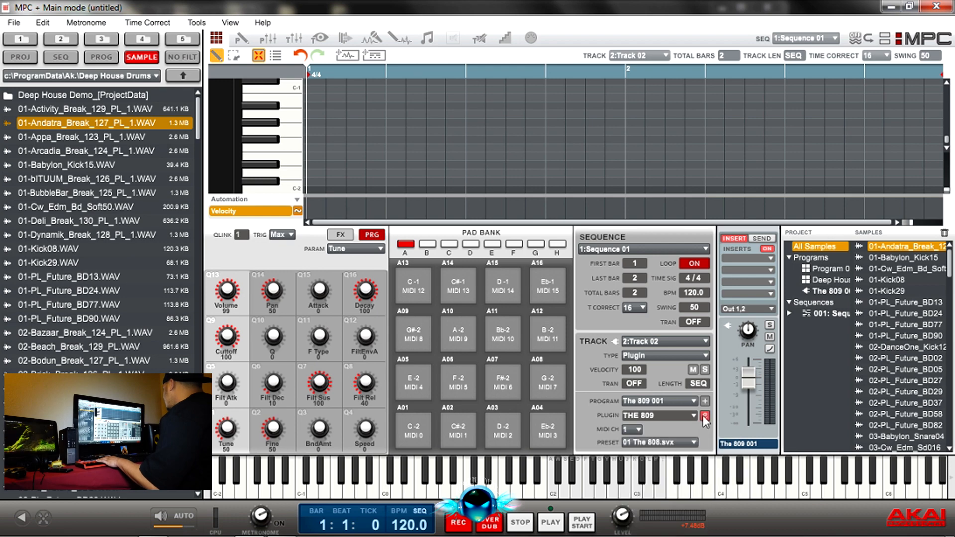
left_click(705, 419)
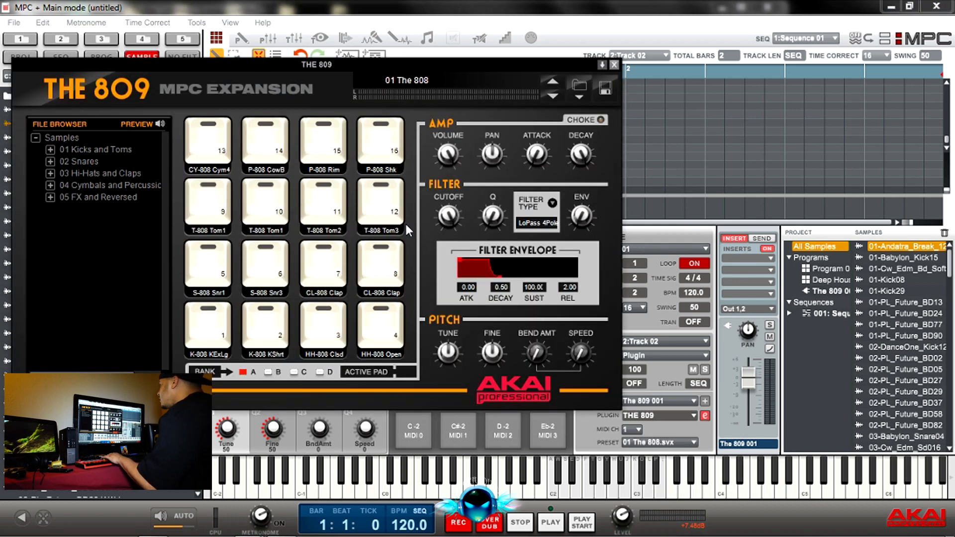
Preview the tom sounds on pads 10 and 9 of The 809
left_click(265, 206)
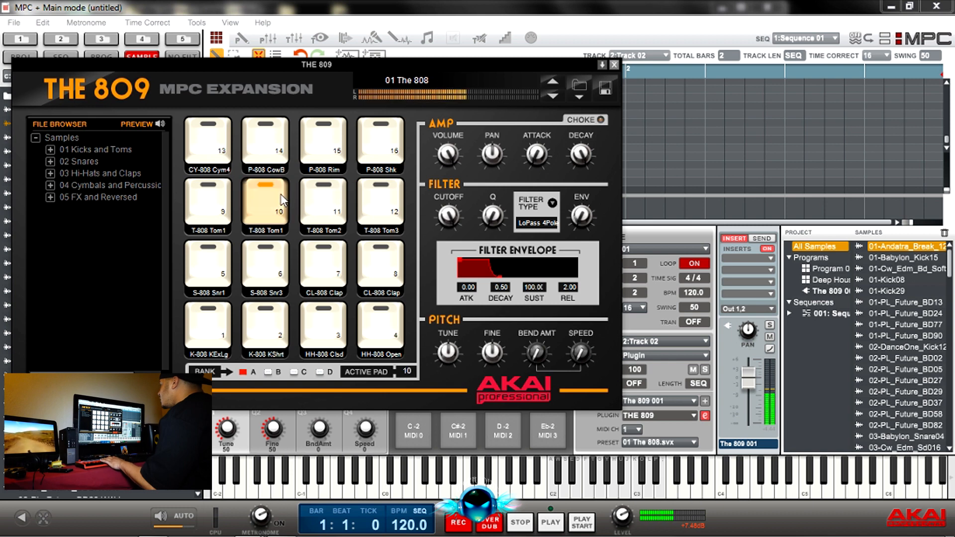
left_click(207, 205)
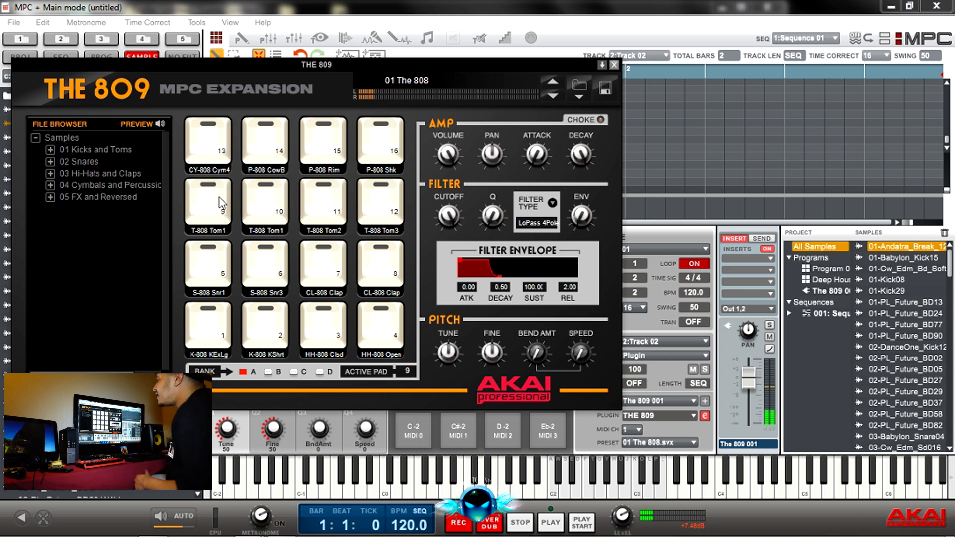
mouse_move(296, 188)
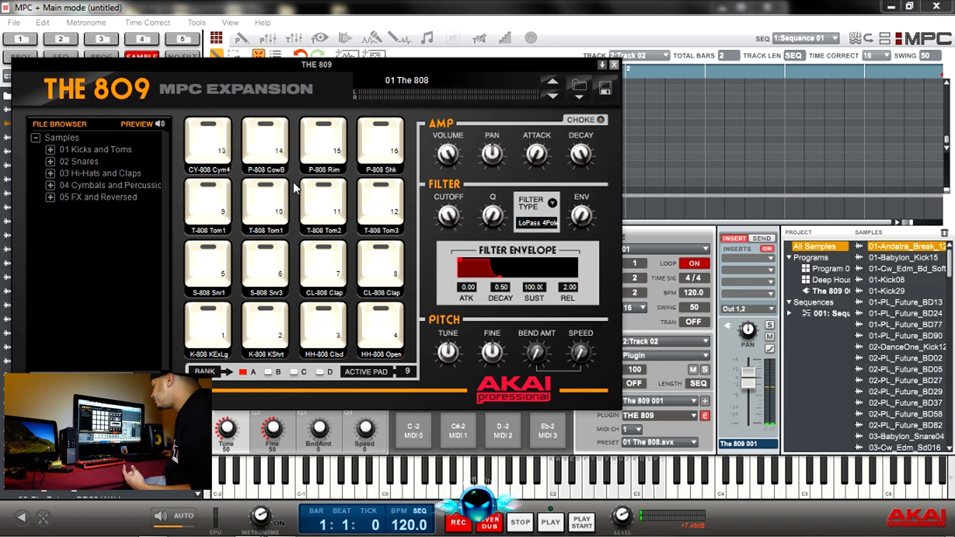
mouse_move(305, 185)
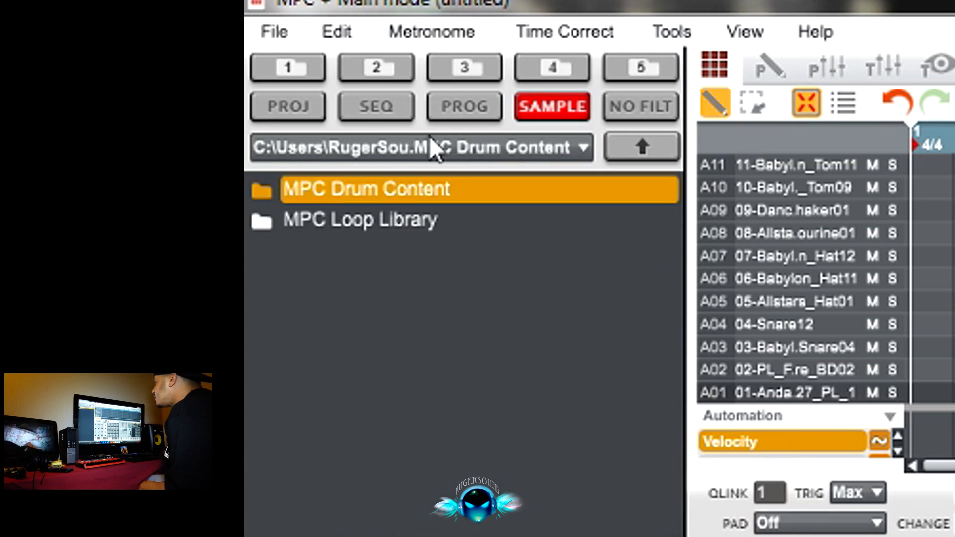
mouse_move(402, 201)
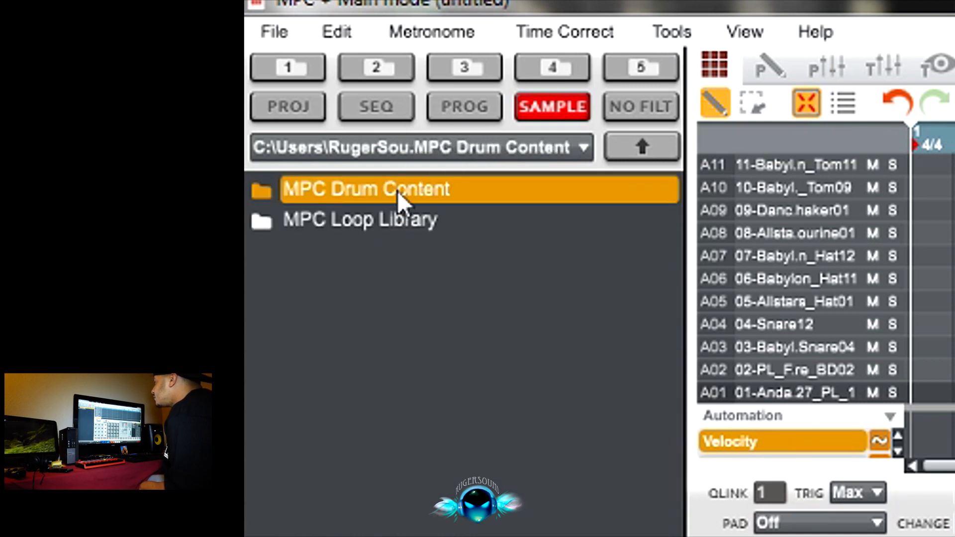
Browse the MPC Drum Content folder, then enter the Legacy MPC folder and its MPC60 collection
double_click(365, 190)
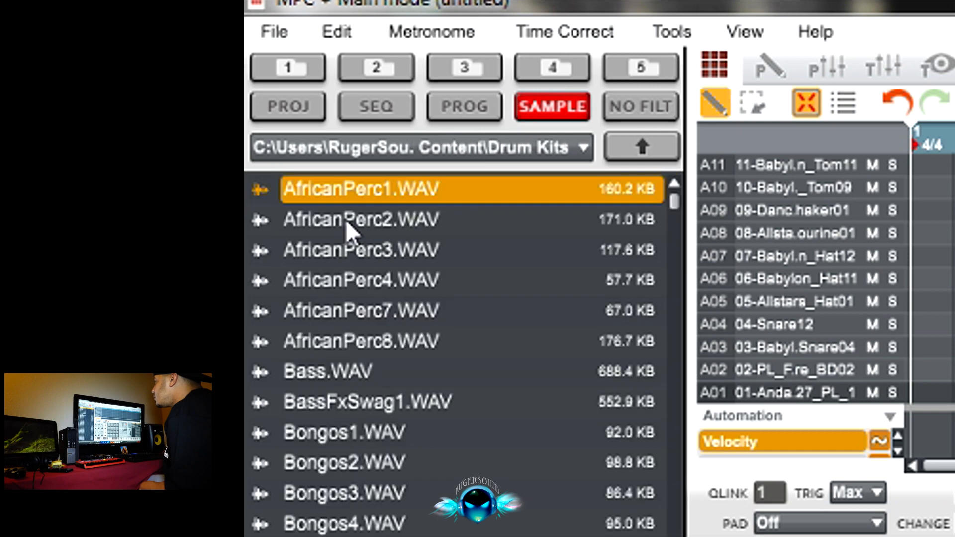
mouse_move(633, 157)
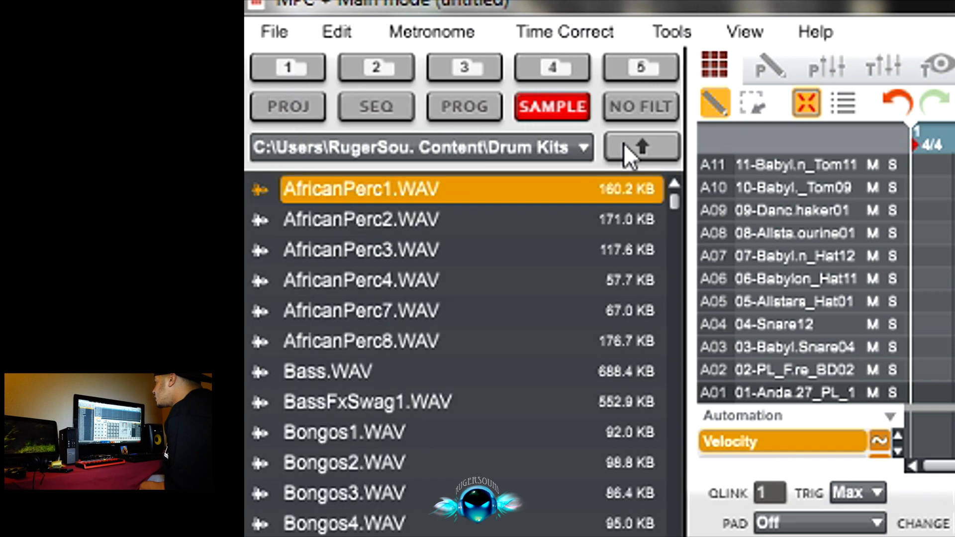
left_click(641, 146)
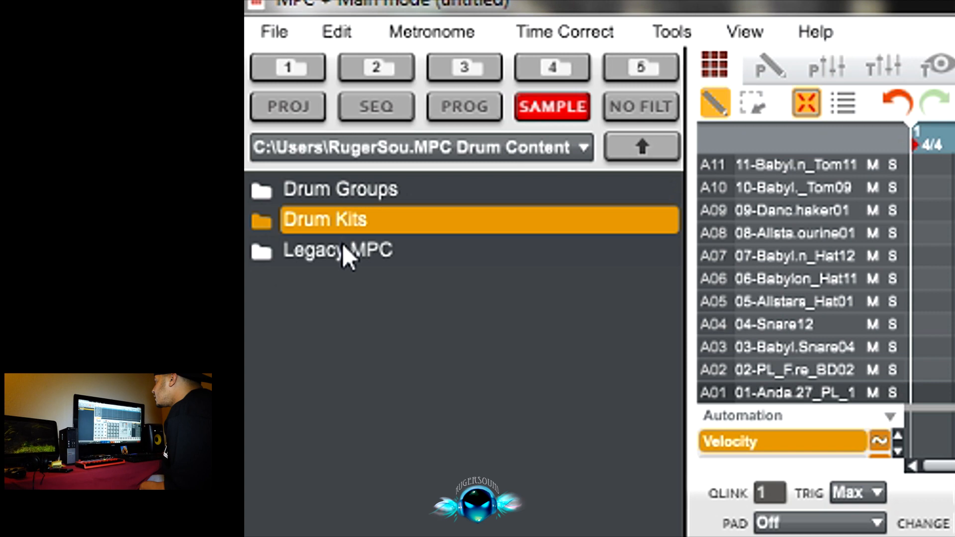
double_click(338, 250)
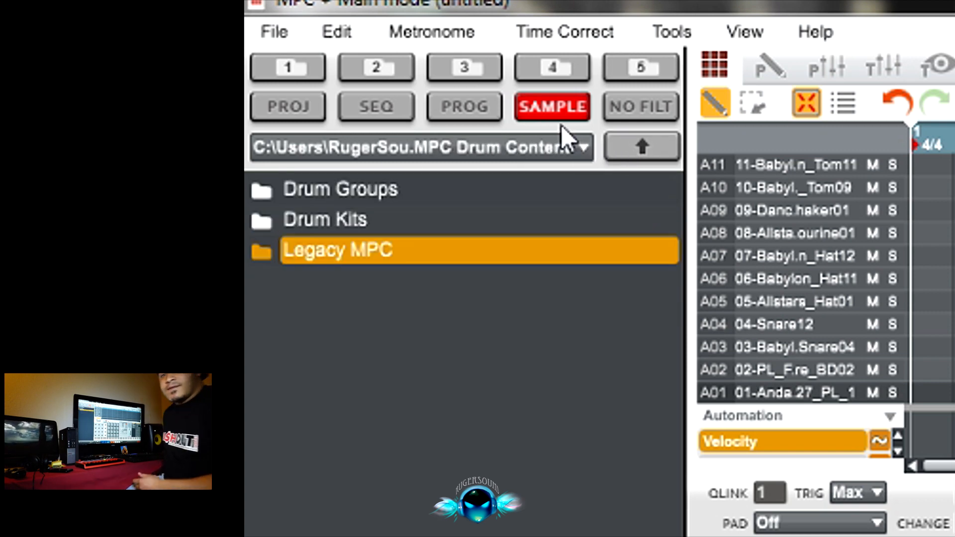
double_click(337, 250)
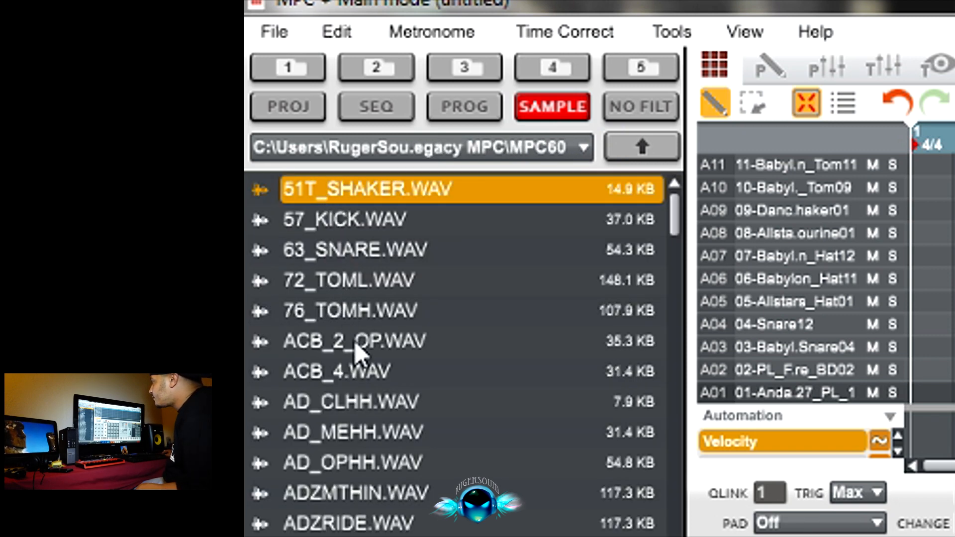
left_click(641, 147)
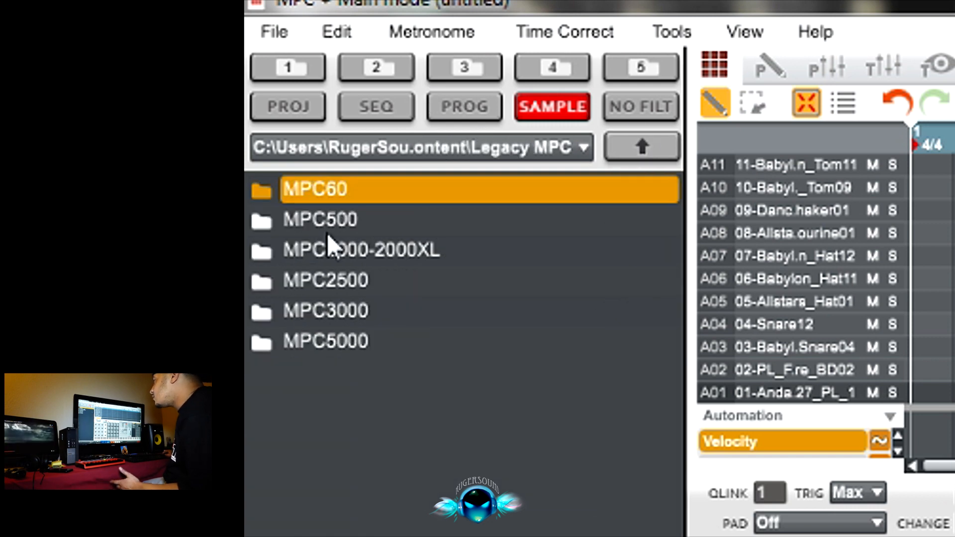
Look through the MPC2000-2000XL, MPC2500 and MPC5000 legacy sample folders in turn
double_click(320, 219)
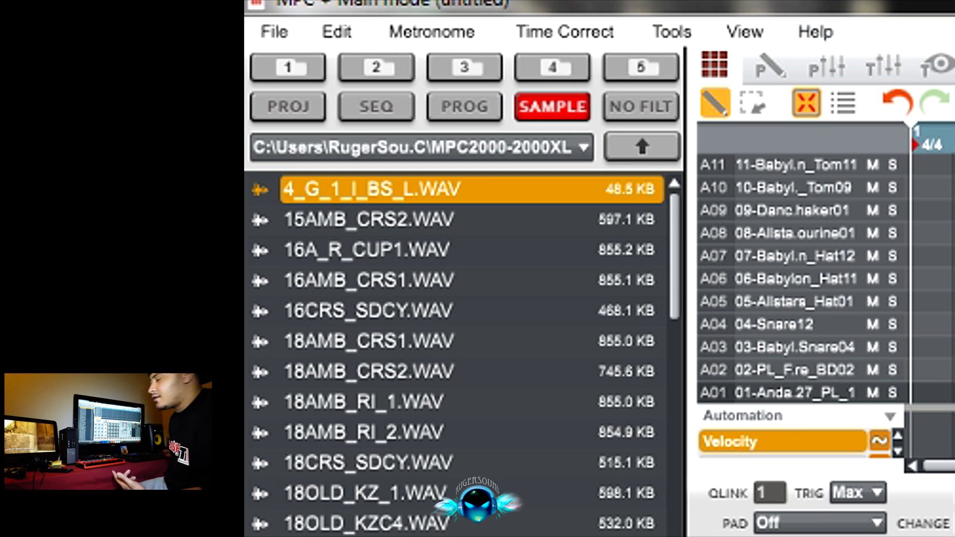
mouse_move(621, 210)
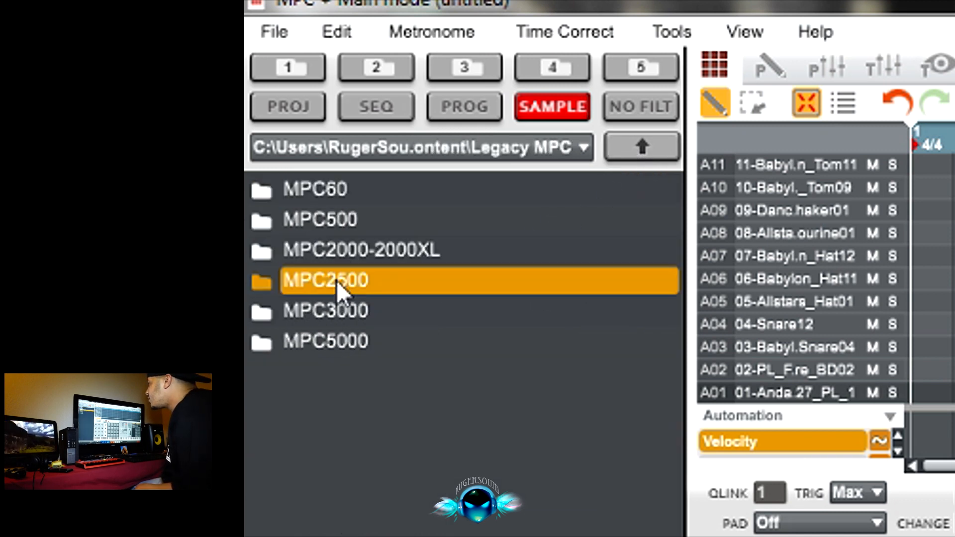
double_click(324, 280)
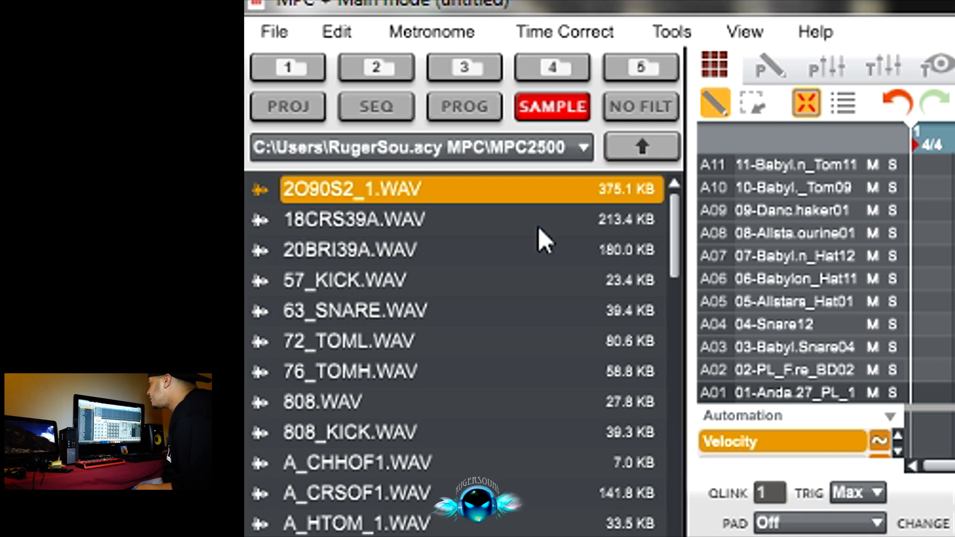
left_click(642, 146)
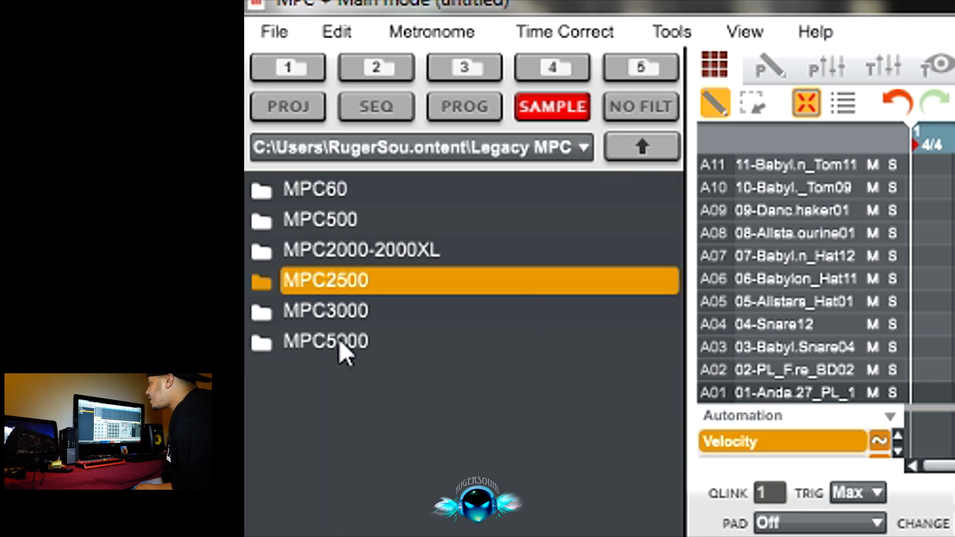
double_click(324, 340)
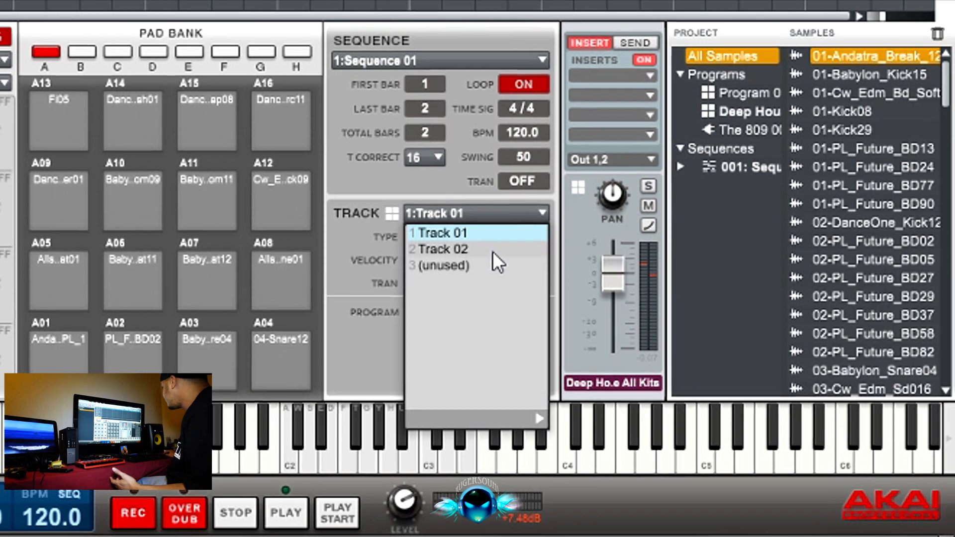
Select Track 02 and bring up its instrument list to replace The 809 with Hybrid 3
left_click(443, 249)
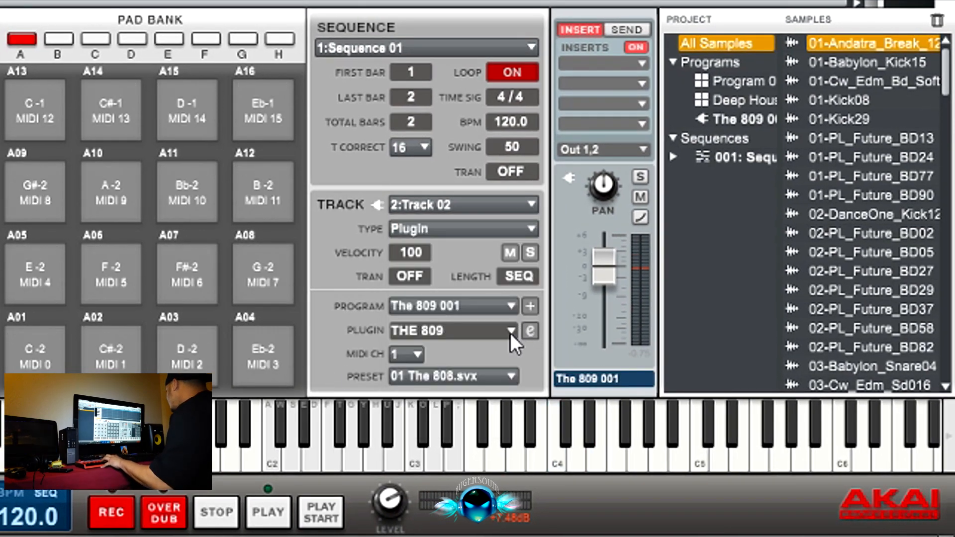
left_click(511, 330)
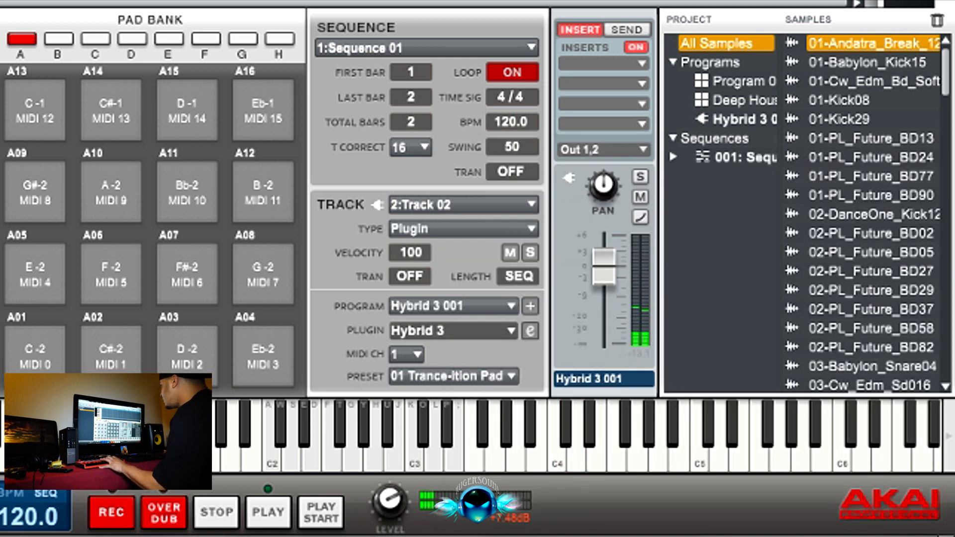
left_click(163, 512)
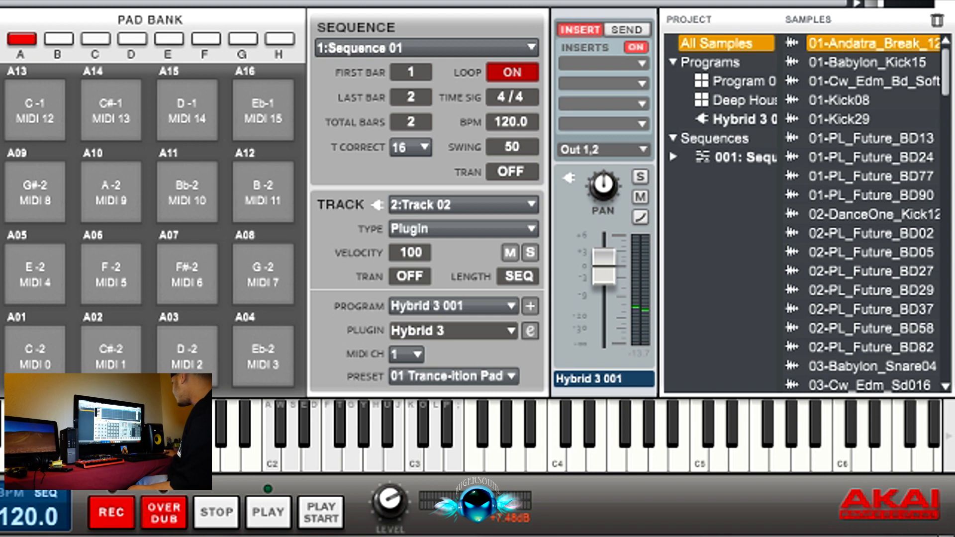
left_click(425, 147)
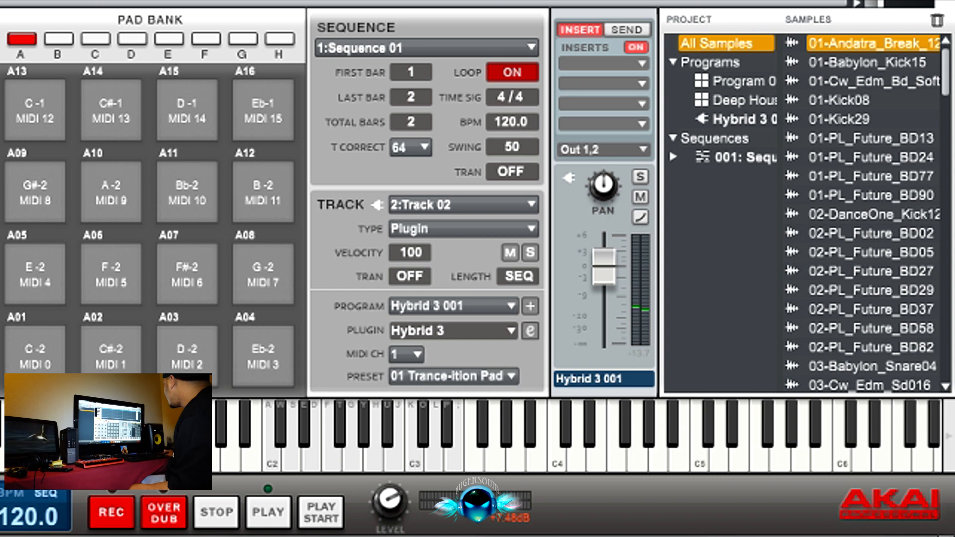
left_click(425, 147)
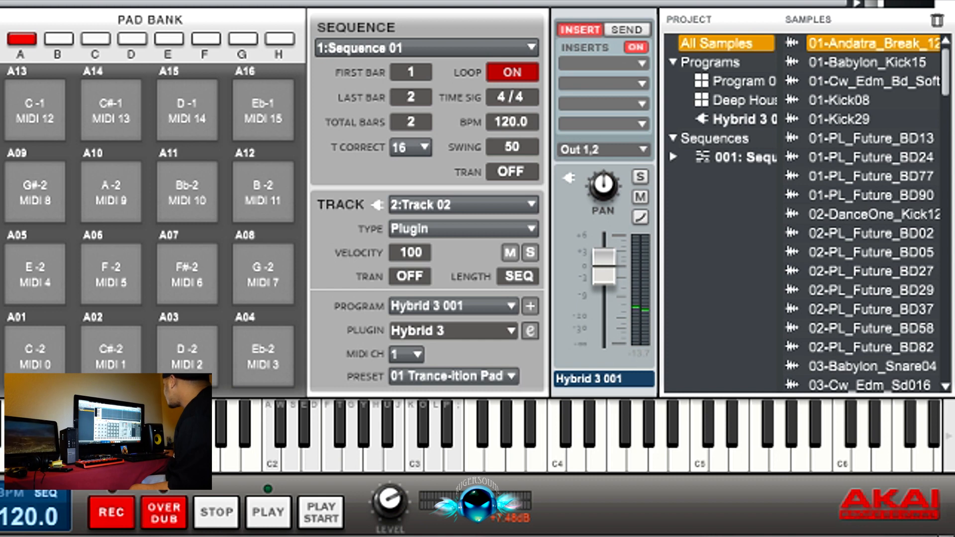